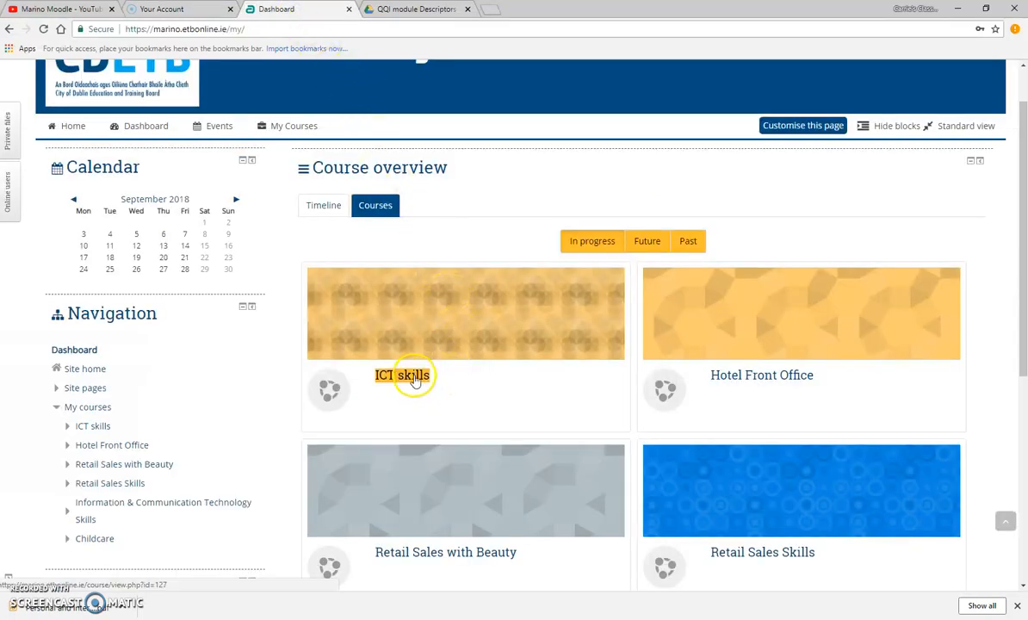
Open the ICT skills course from the dashboard Course overview
click(403, 376)
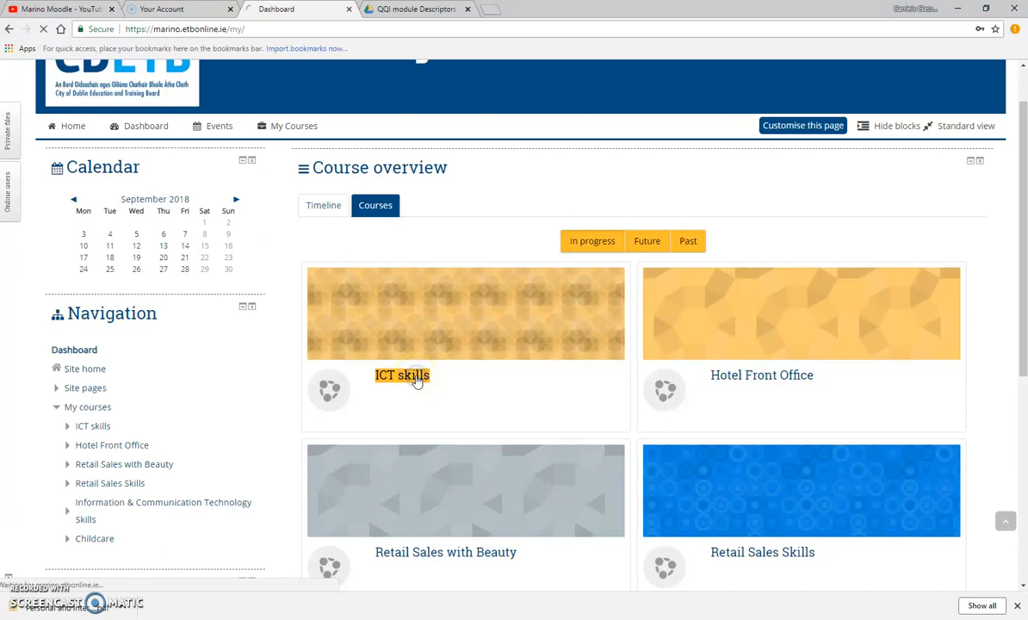
click(403, 375)
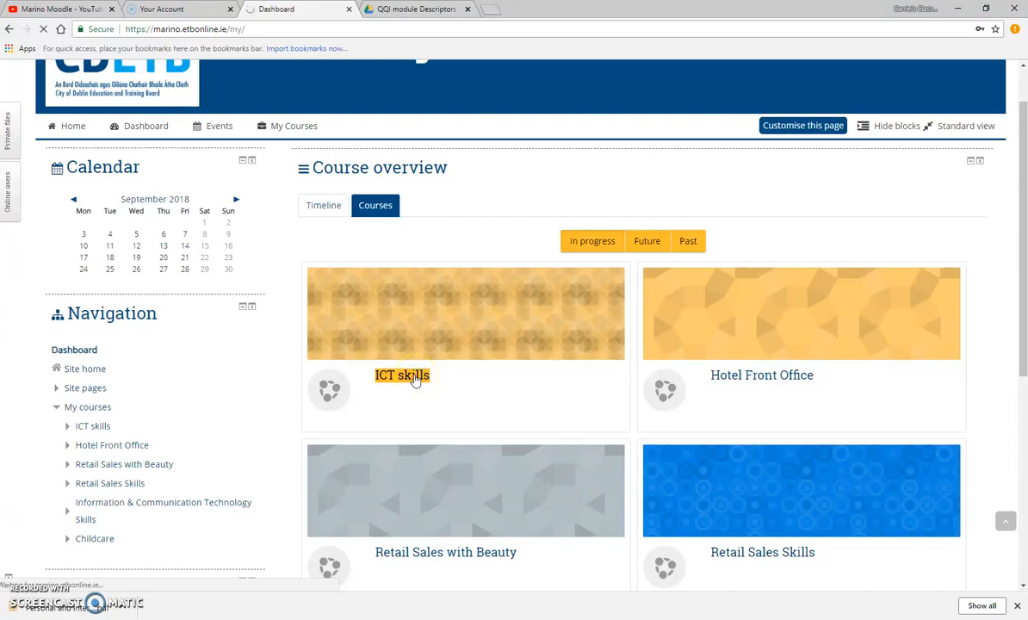
click(403, 376)
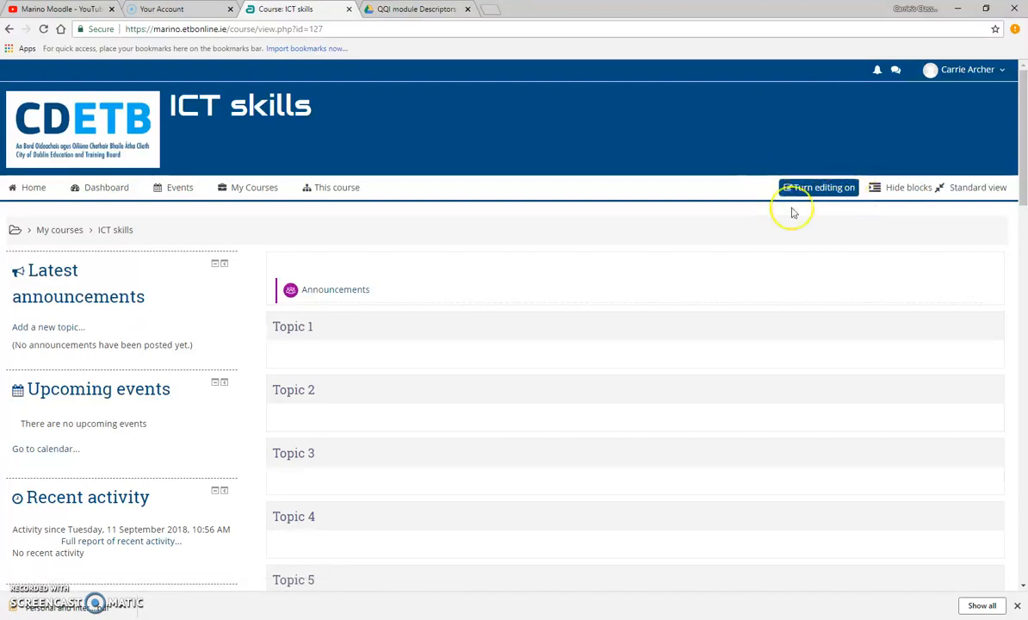
mouse_move(818, 186)
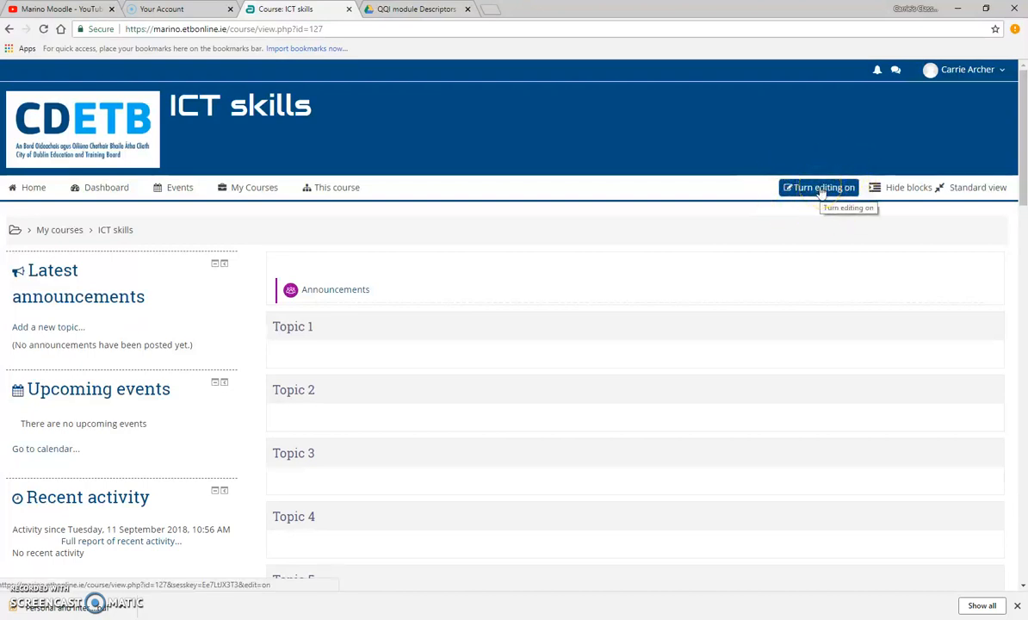
Turn editing on for the ICT skills course
click(817, 186)
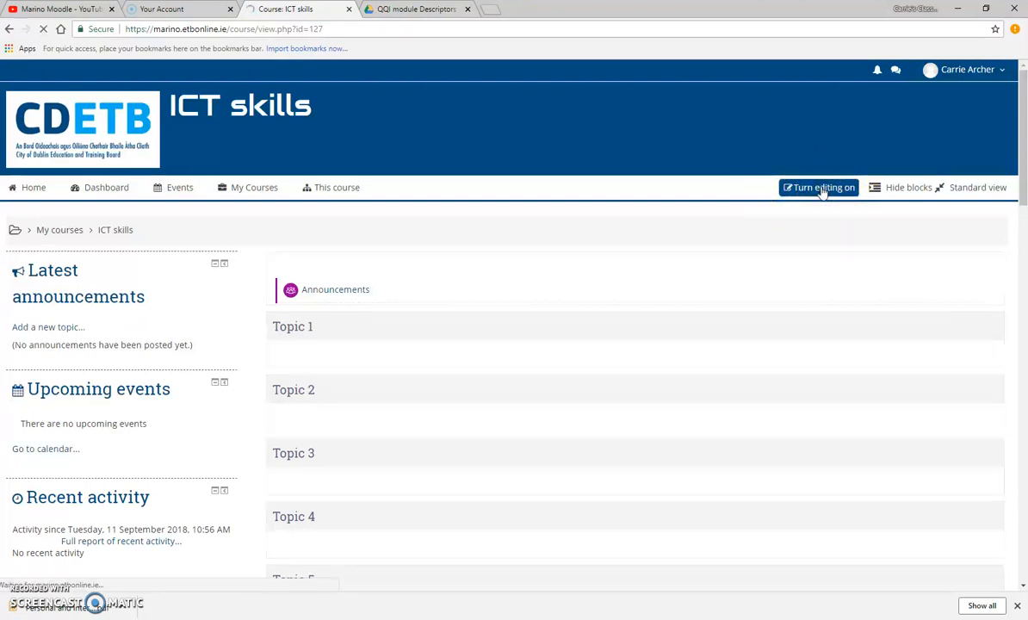
click(818, 186)
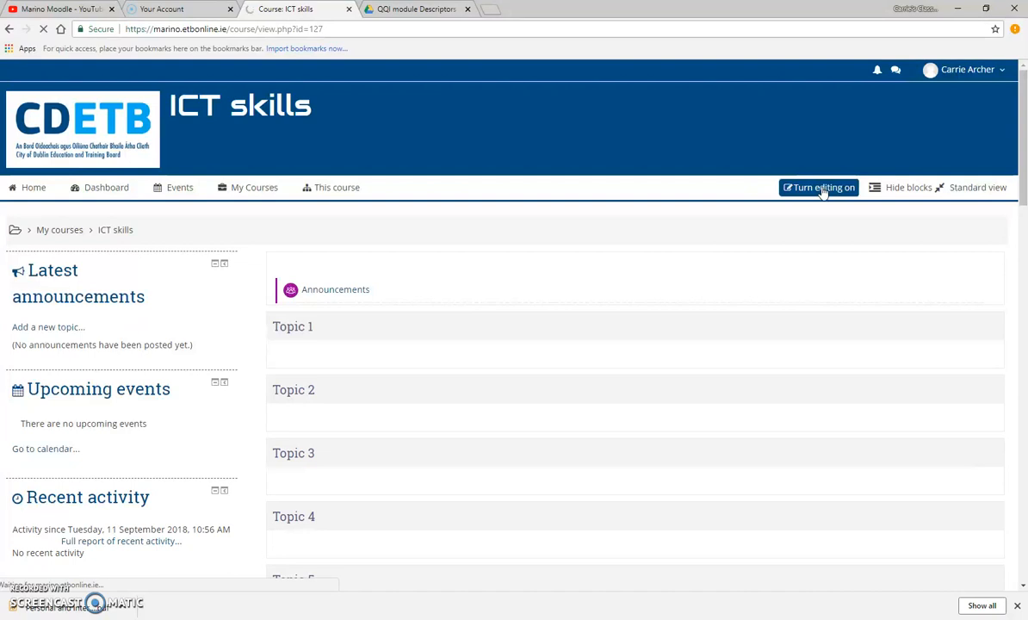
click(818, 186)
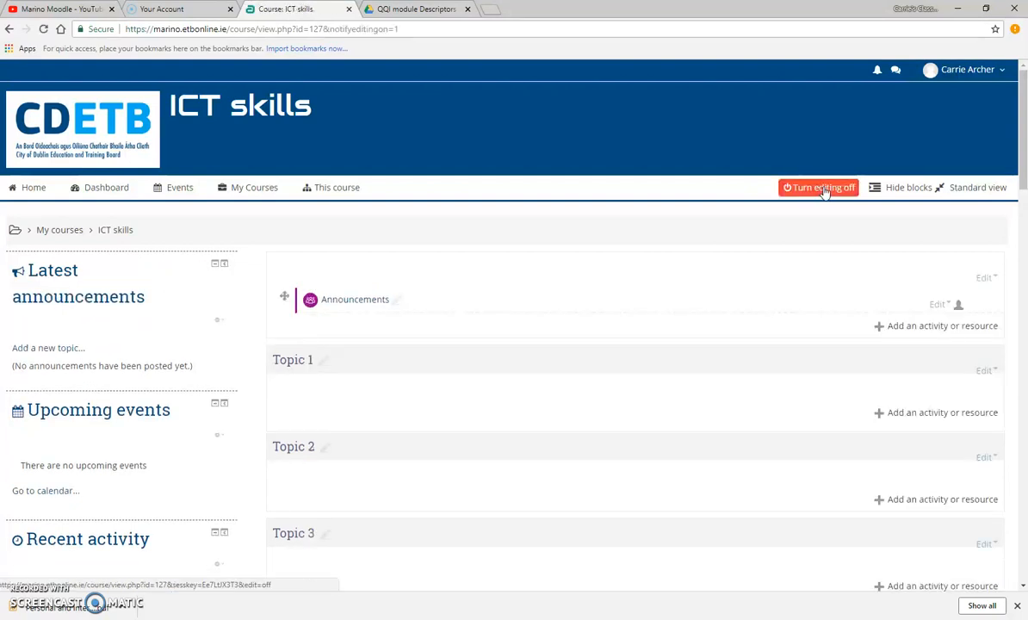
Rename Topic 1 to 'Module Descriptors'
click(818, 188)
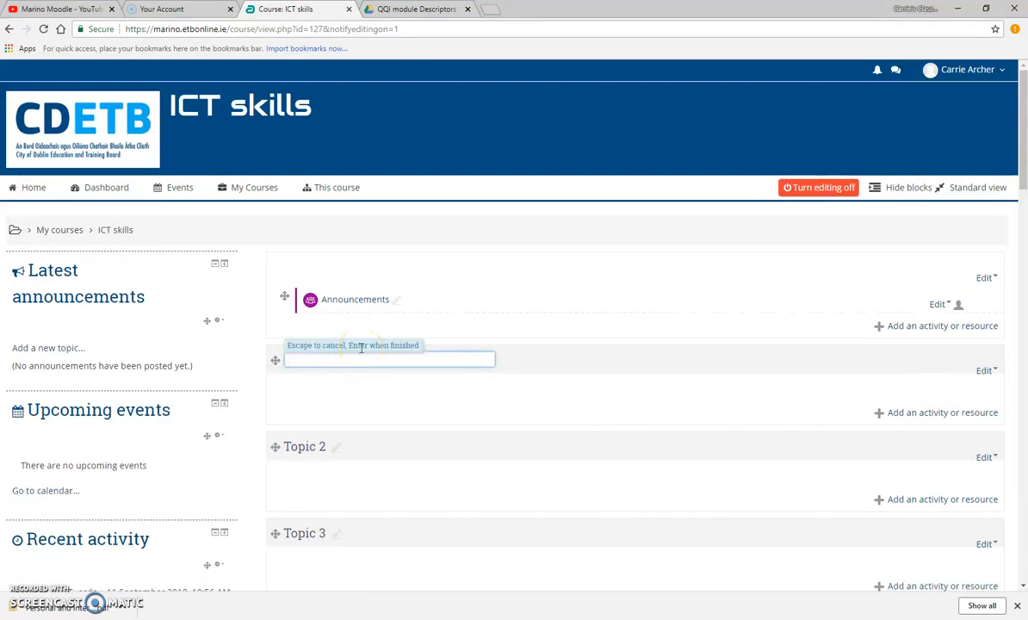
text(Module)
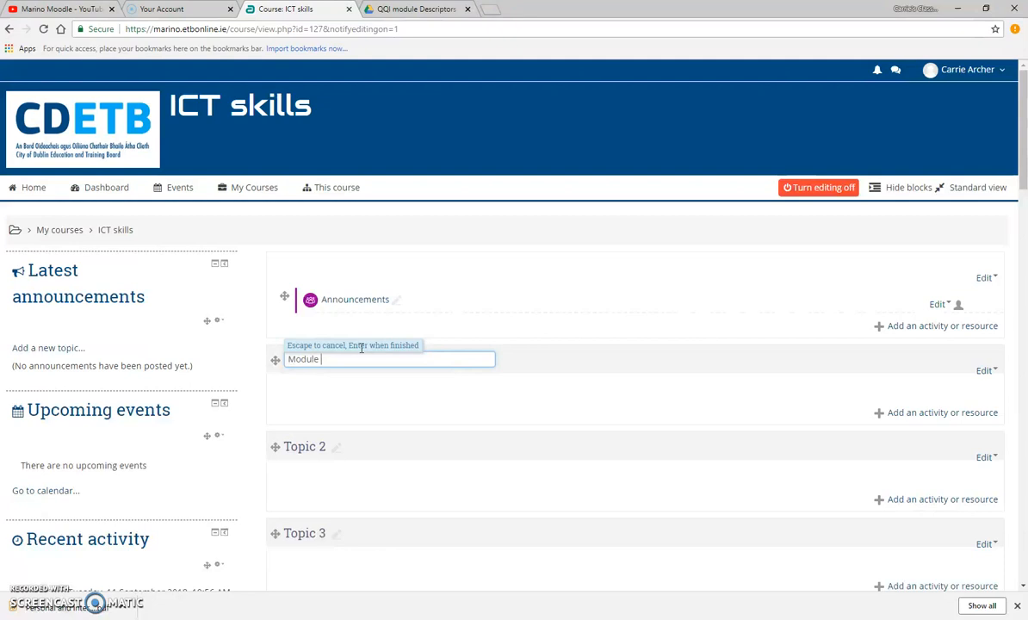
text(Descriptors)
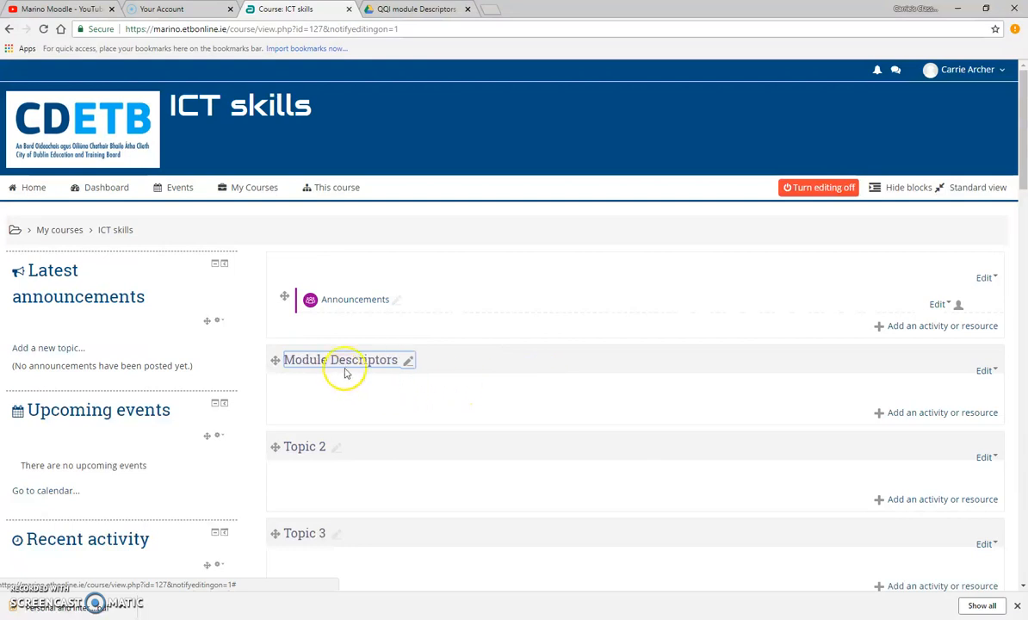
mouse_move(929, 414)
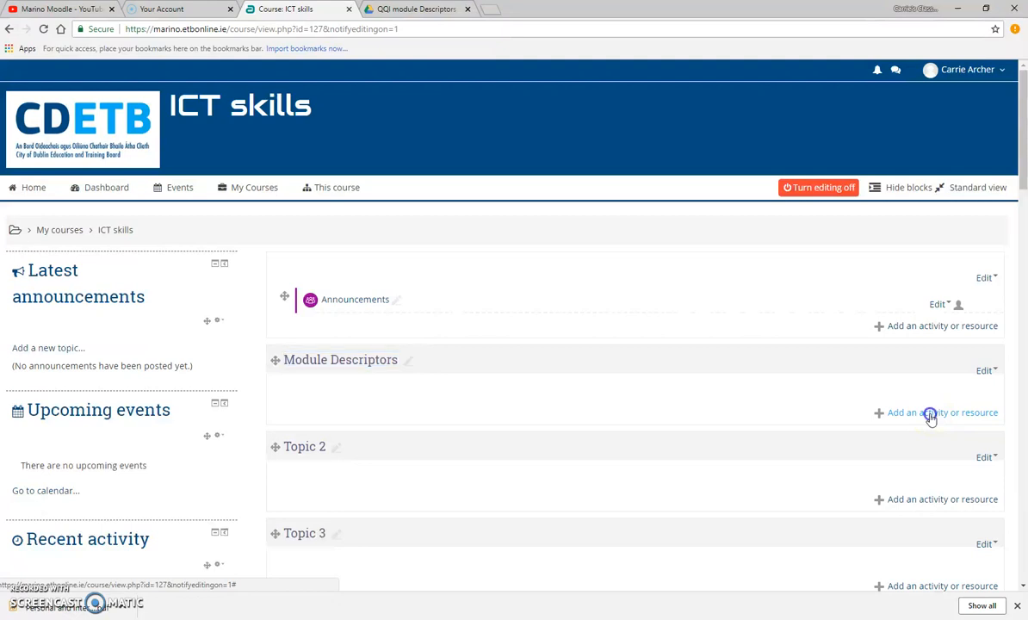
Add a new File resource under the Module Descriptors topic
click(940, 411)
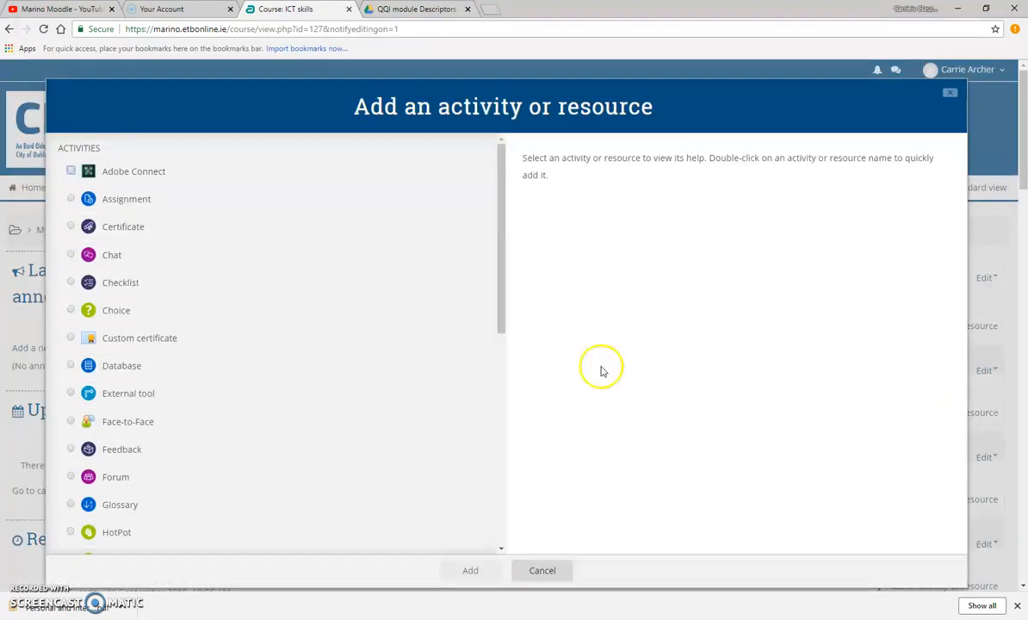
scroll(down, 3)
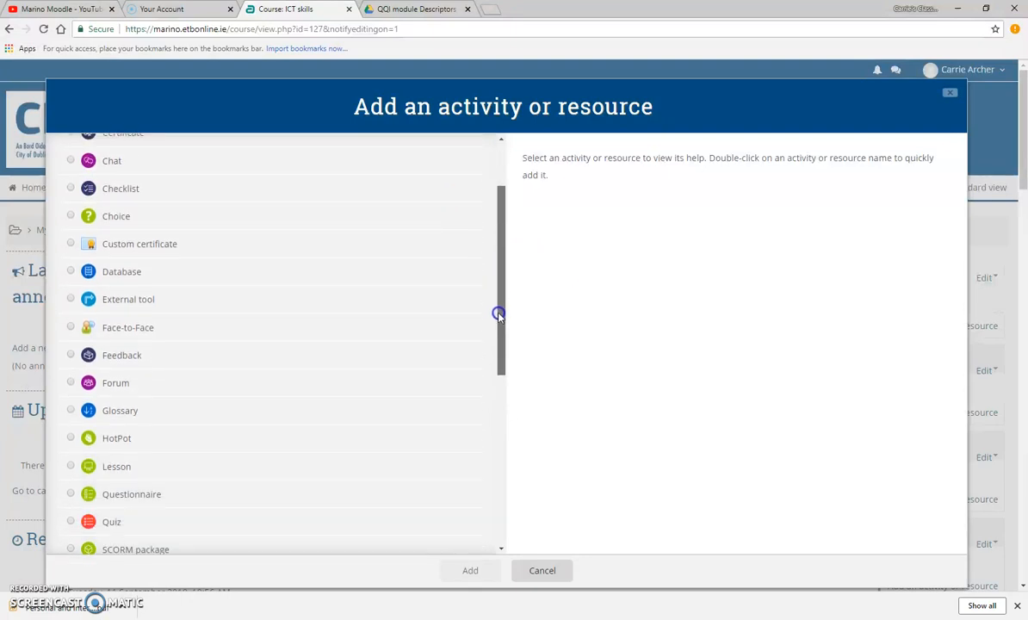
scroll(down, 3)
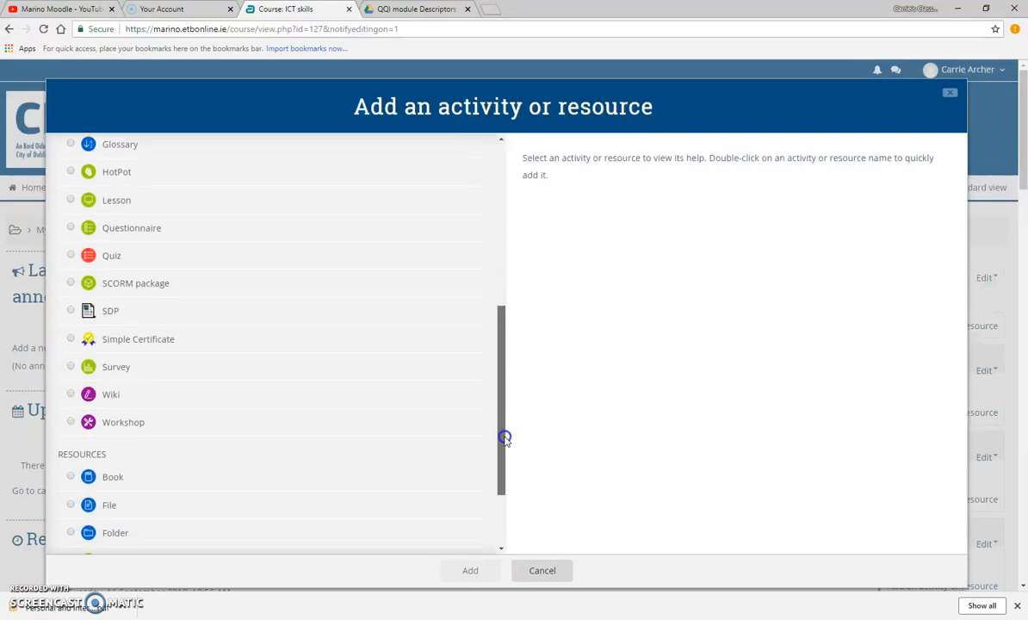
scroll(down, 3)
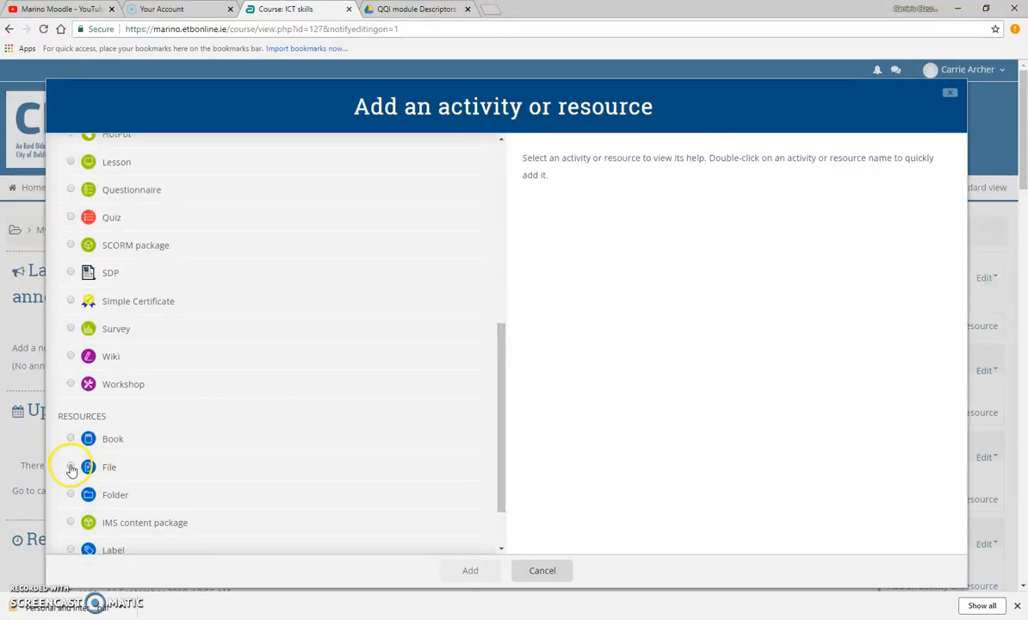
click(71, 465)
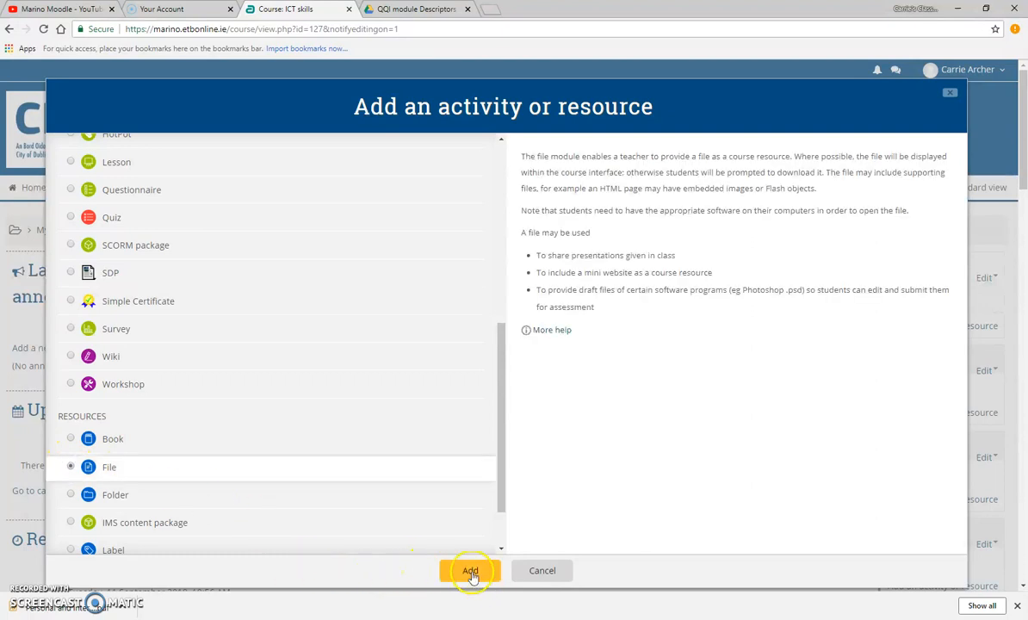
click(468, 570)
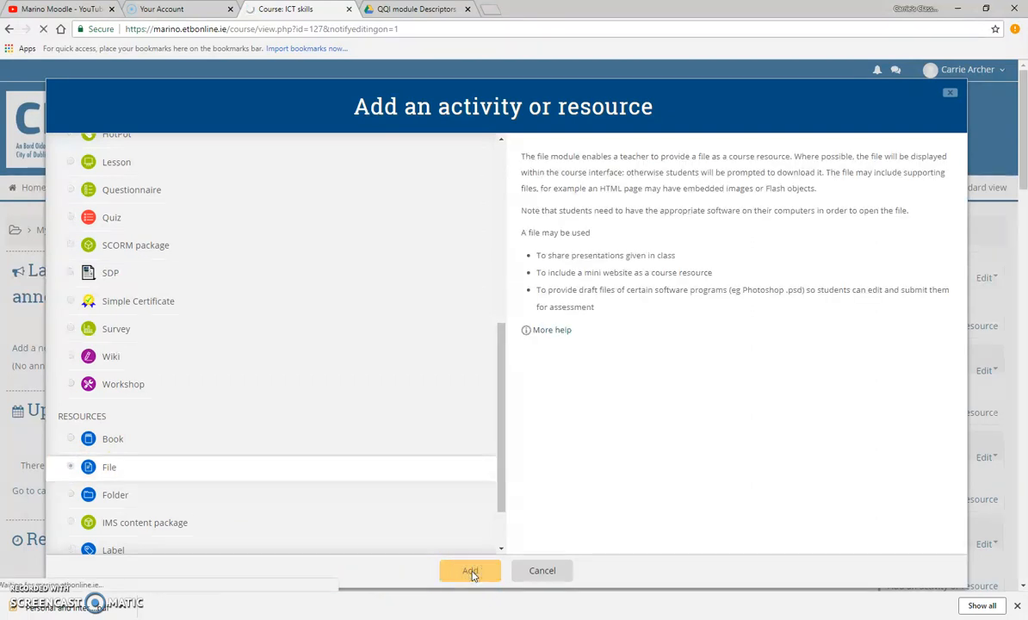
click(468, 570)
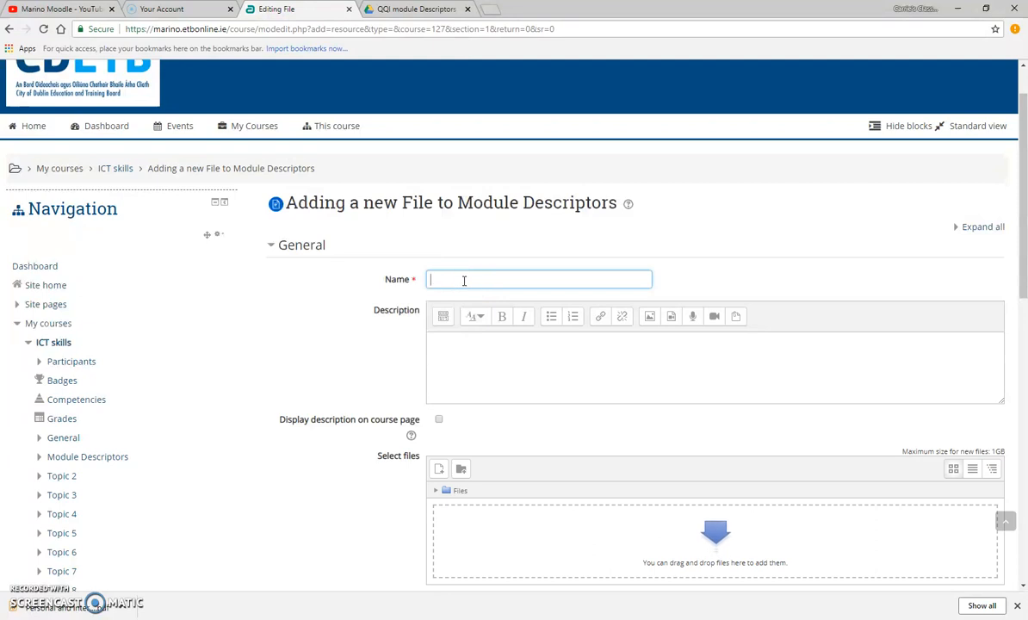
Name the file 'Personal and Interpersonal Skills Module Descriptor' with description 'Descriptor'
text(F)
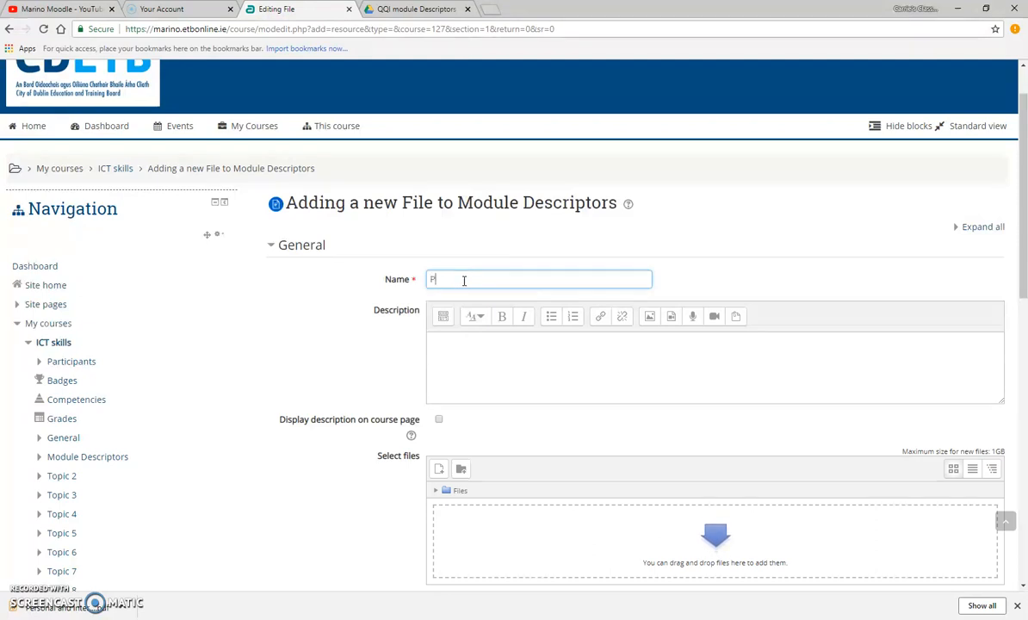
text(ersonal)
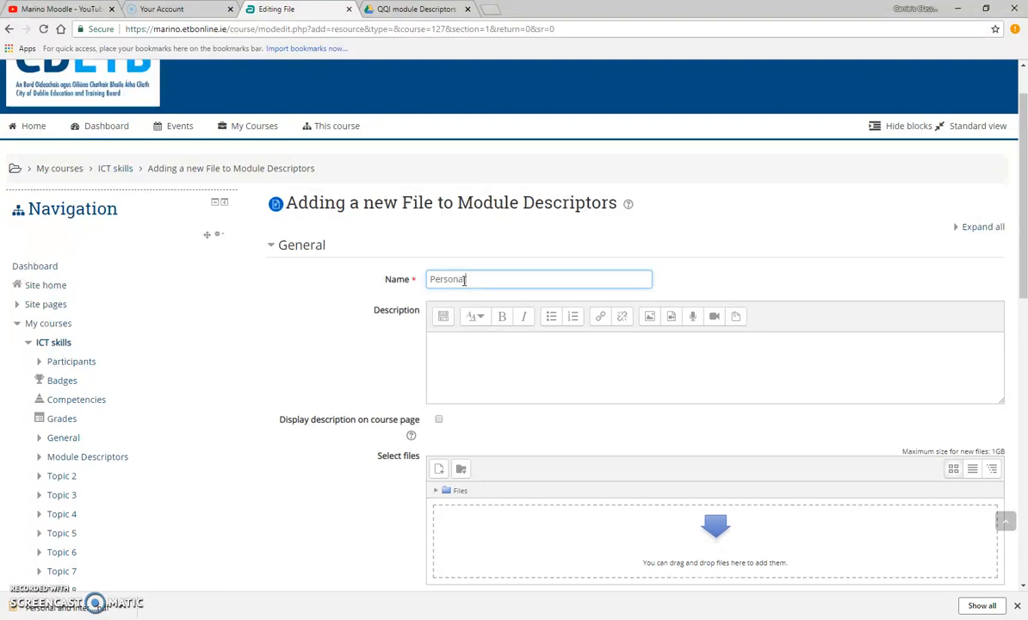
text(and Interpersonal Skills Module)
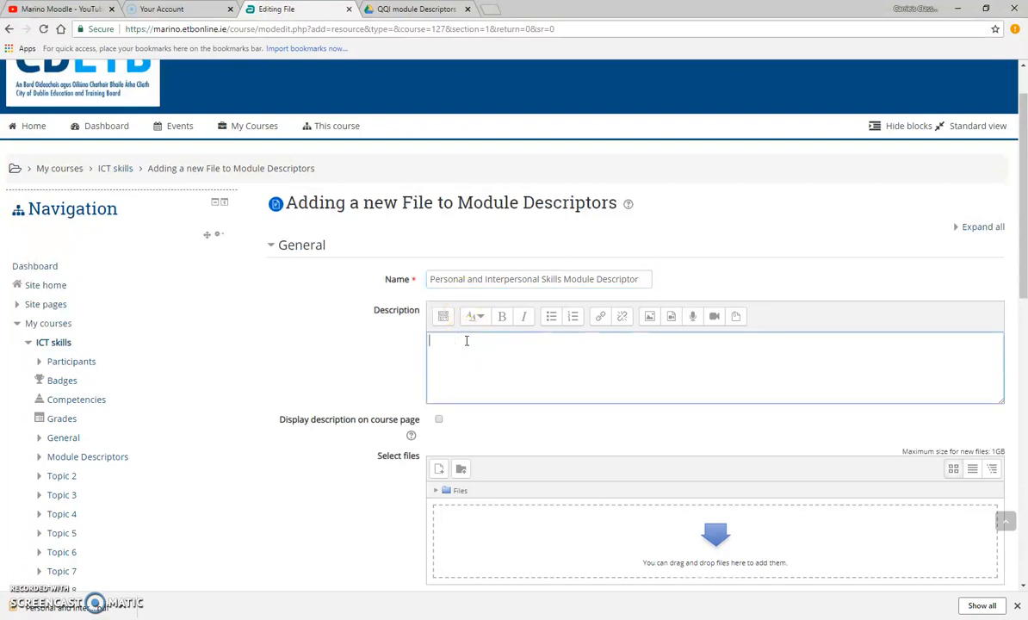
text(Descriptor)
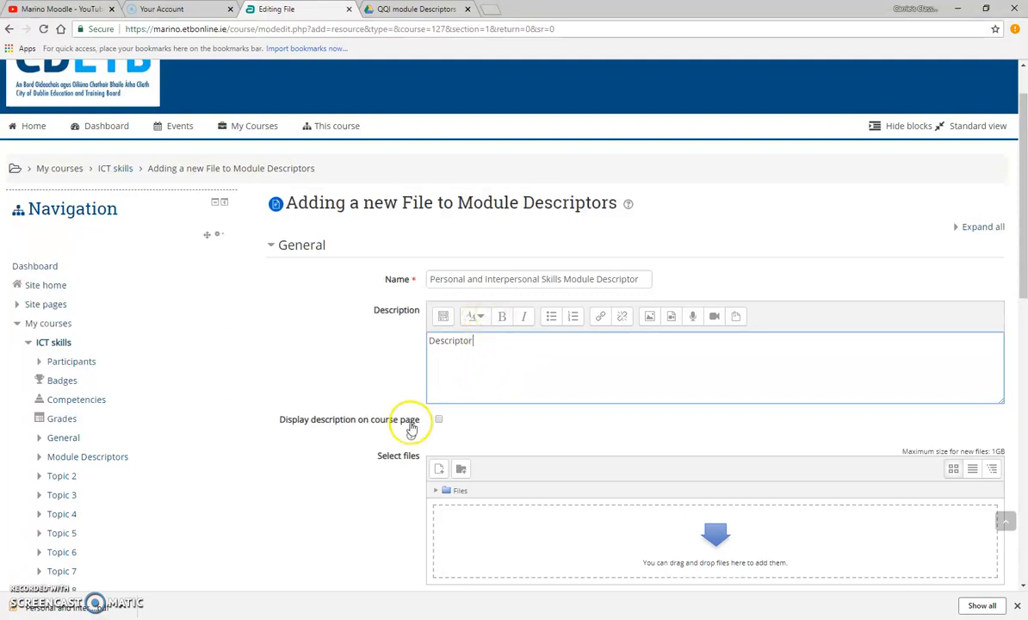
scroll(down, 3)
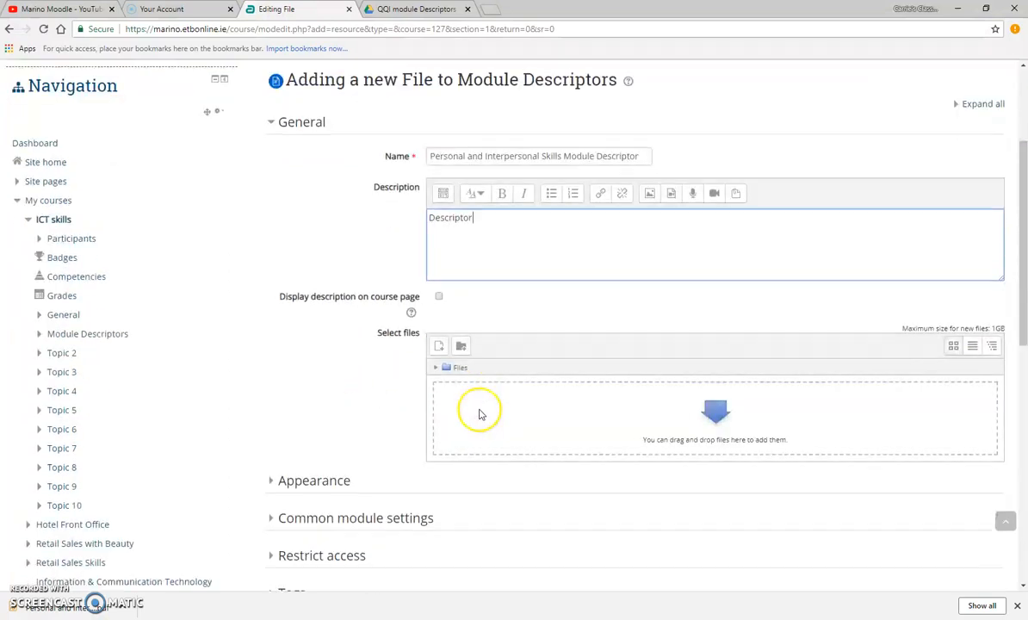
mouse_move(462, 346)
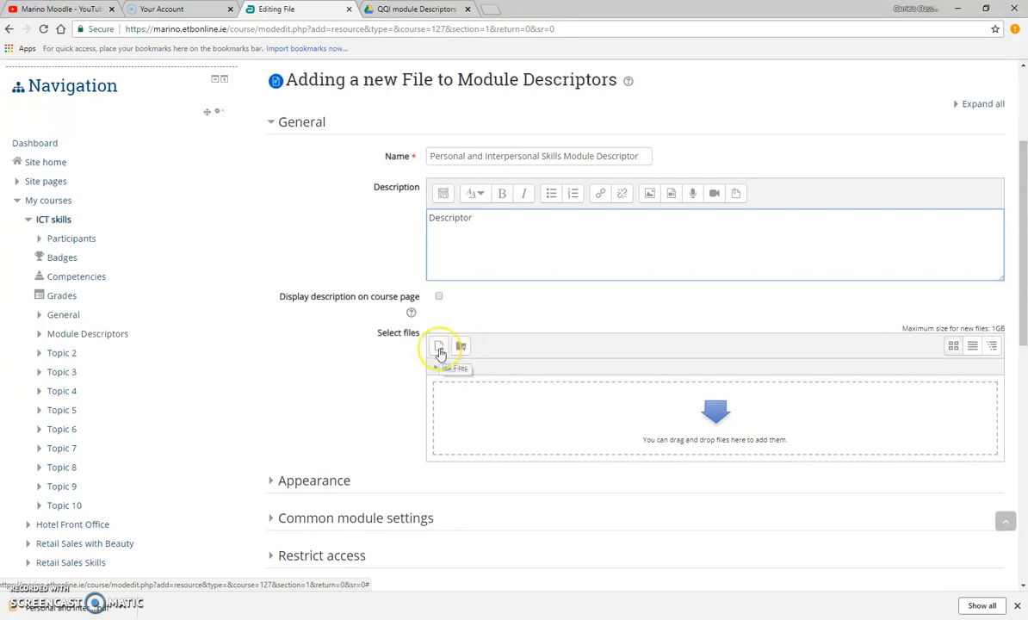
Upload the Personal and interpersonal Development PDF from the Desktop into the file area
click(439, 347)
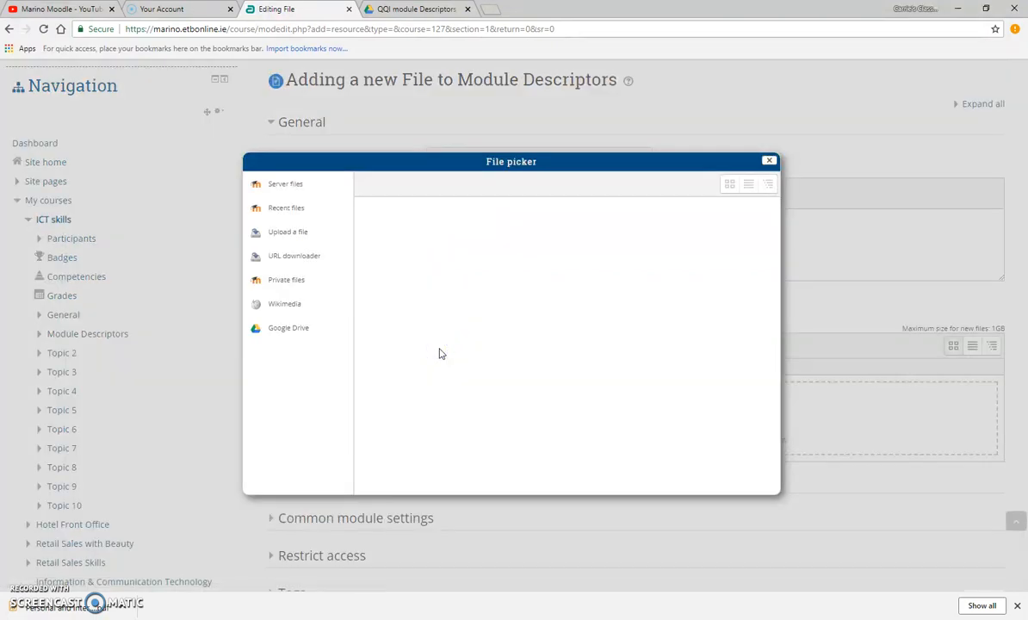
click(288, 230)
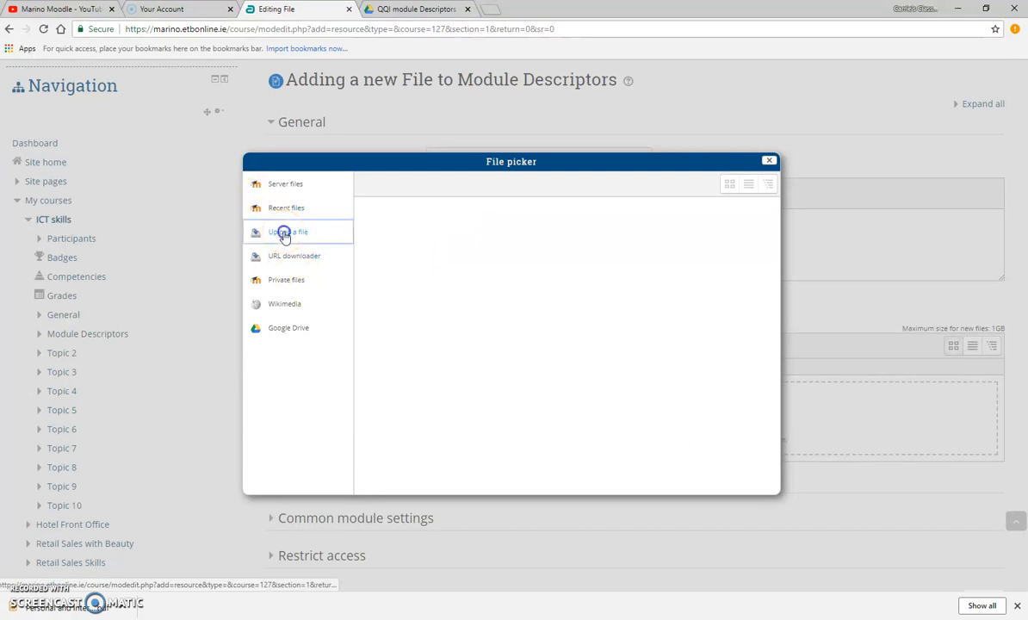
click(287, 231)
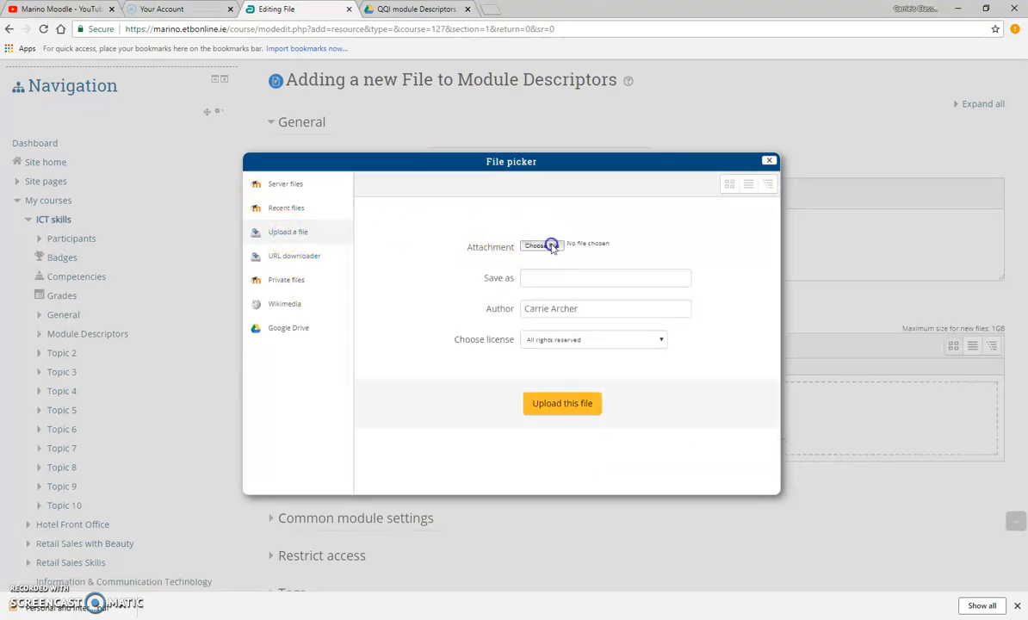
click(541, 245)
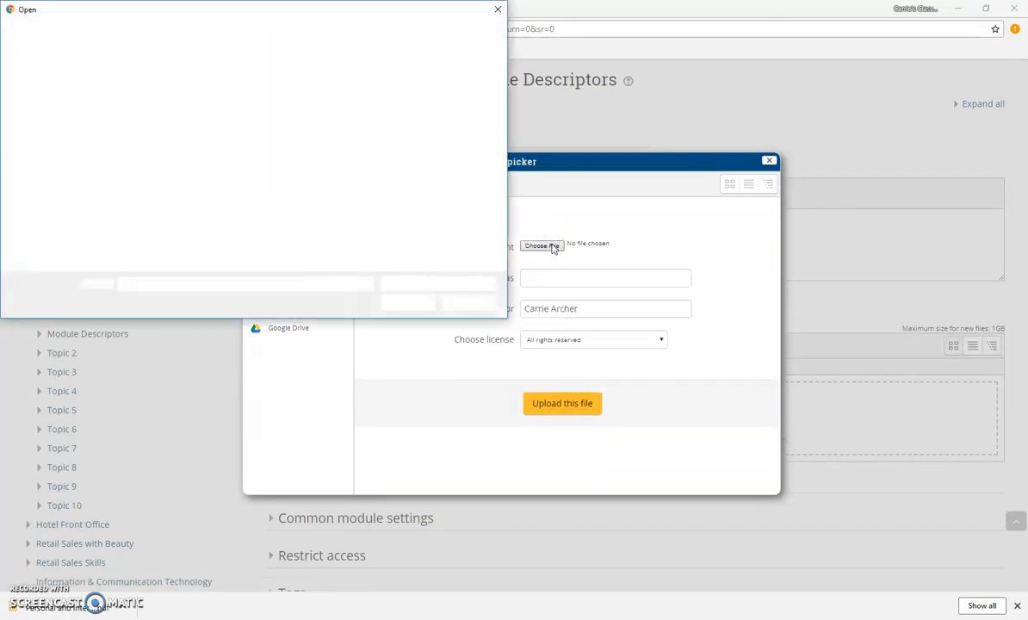
click(541, 245)
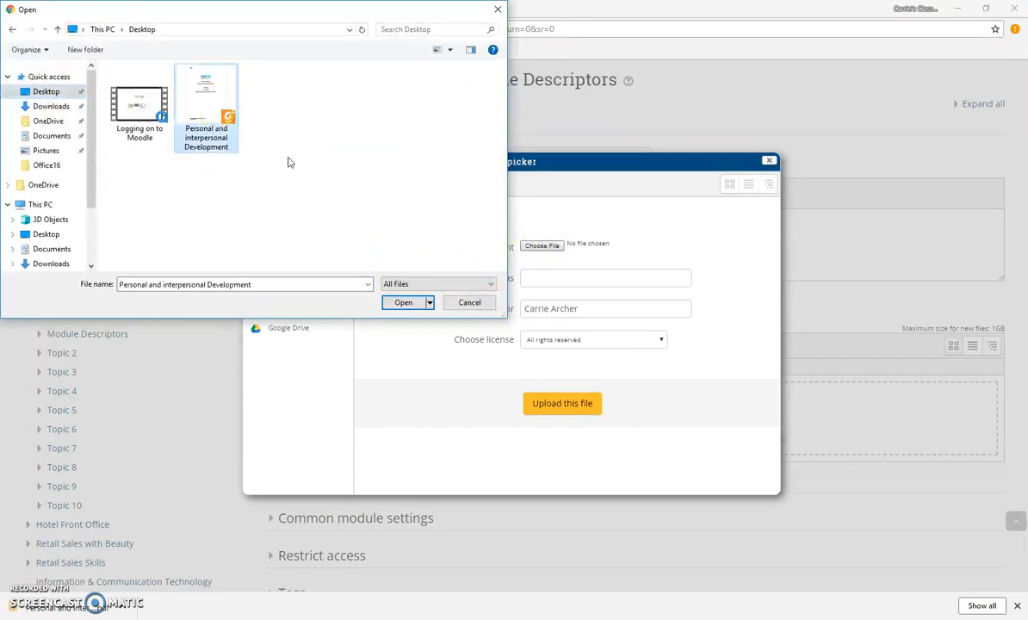
click(403, 303)
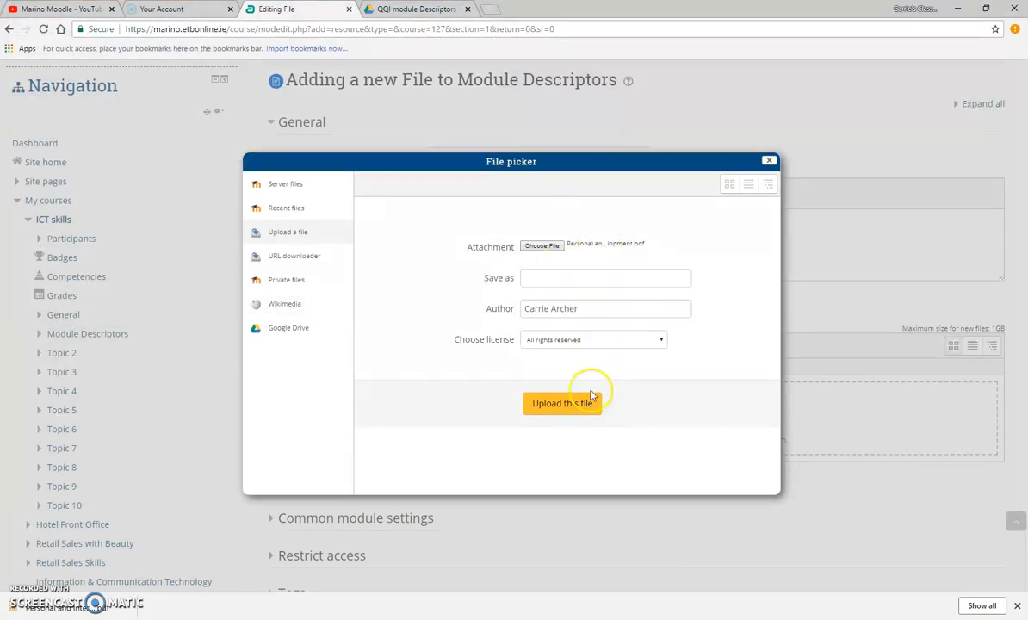
click(562, 402)
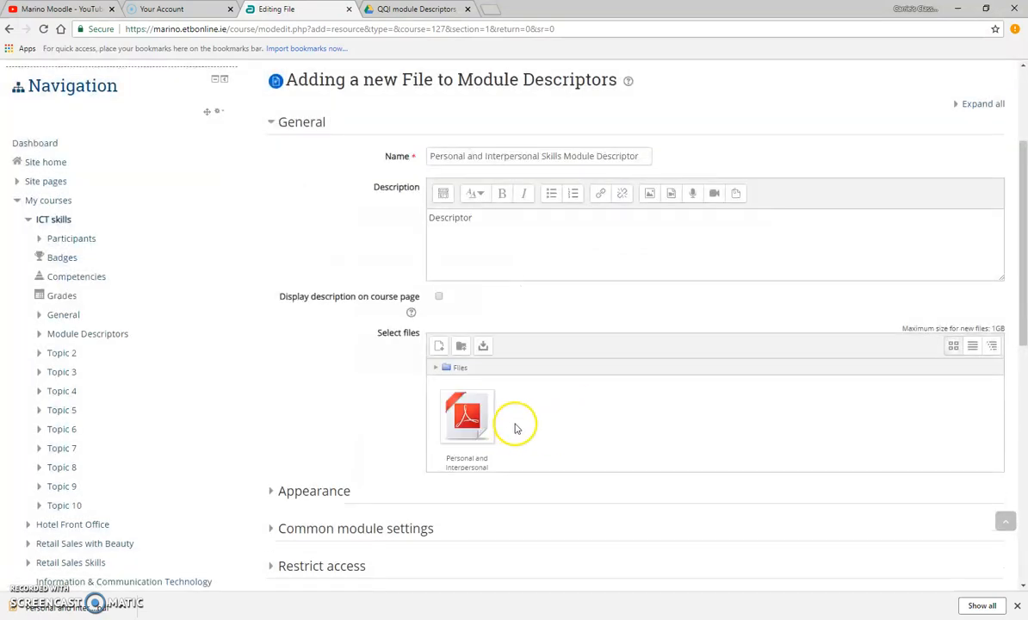
Save the file resource and return to the course page
scroll(down, 3)
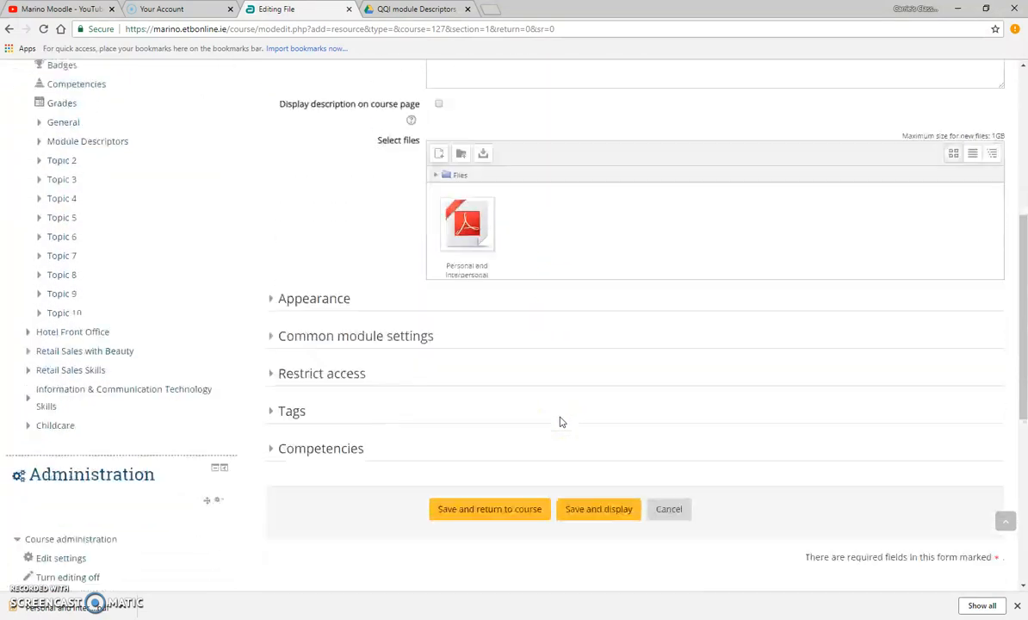
scroll(down, 3)
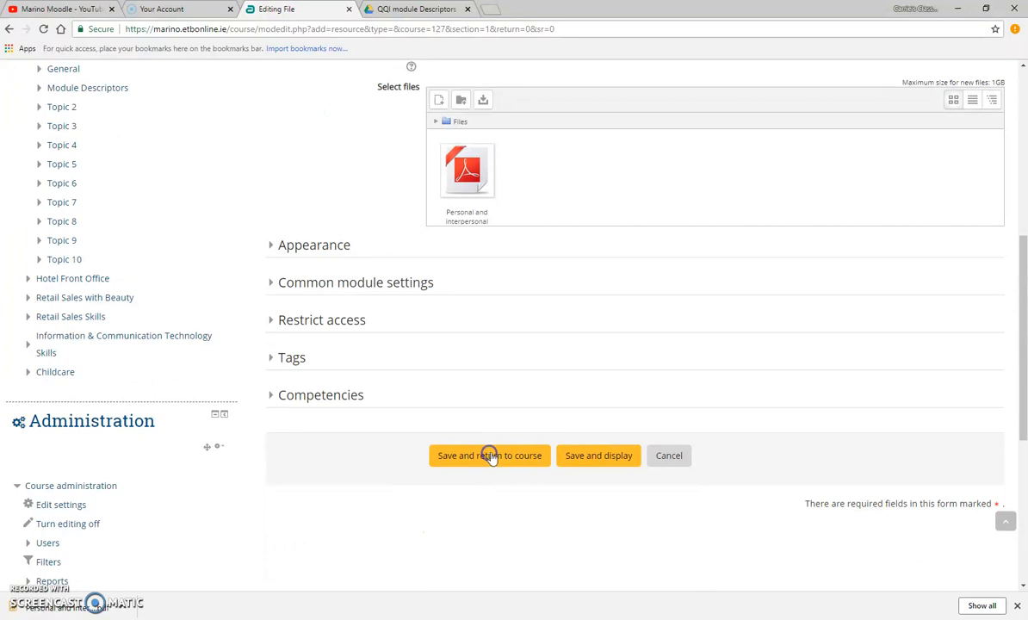
click(489, 454)
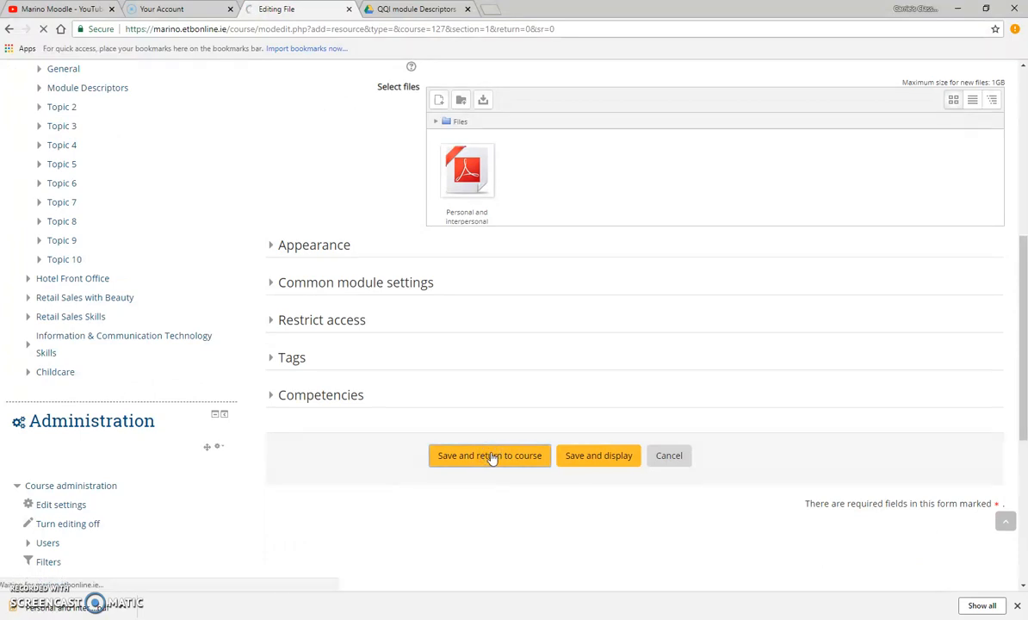
click(489, 455)
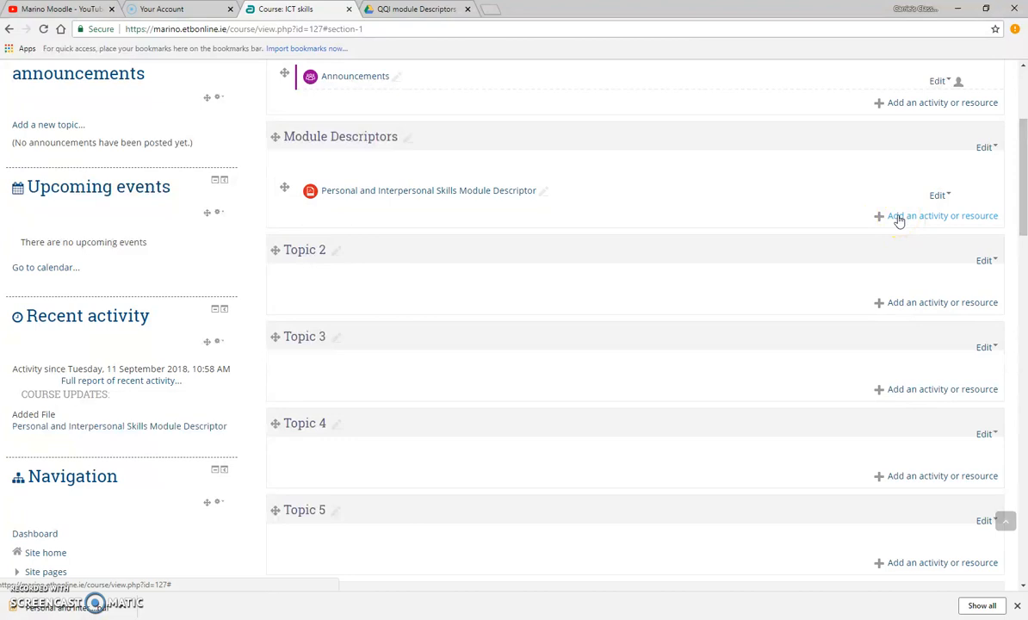
Add a second File resource under the Module Descriptors topic
click(941, 215)
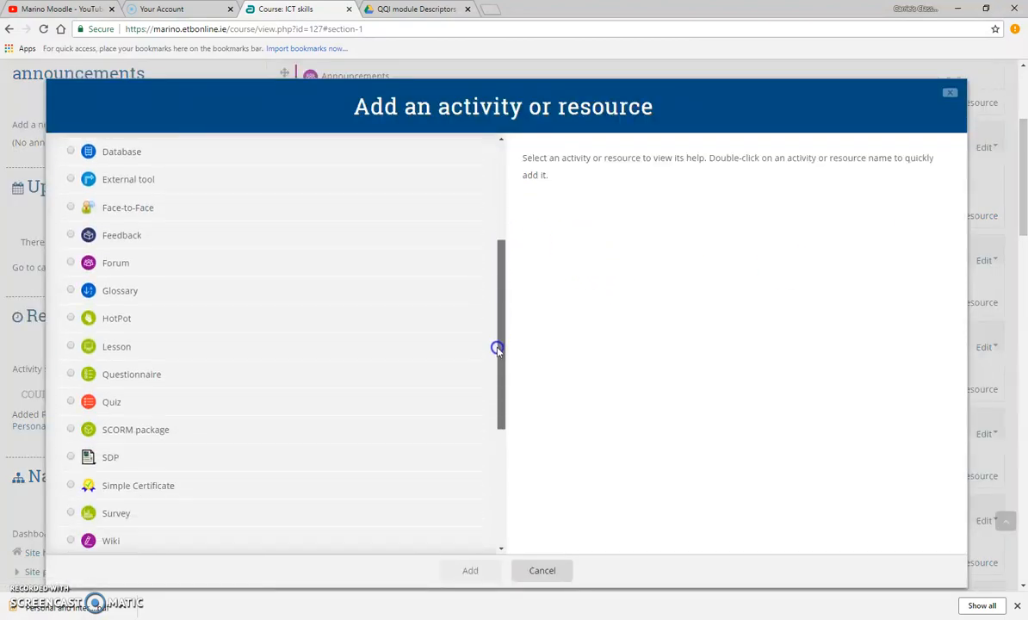
scroll(down, 3)
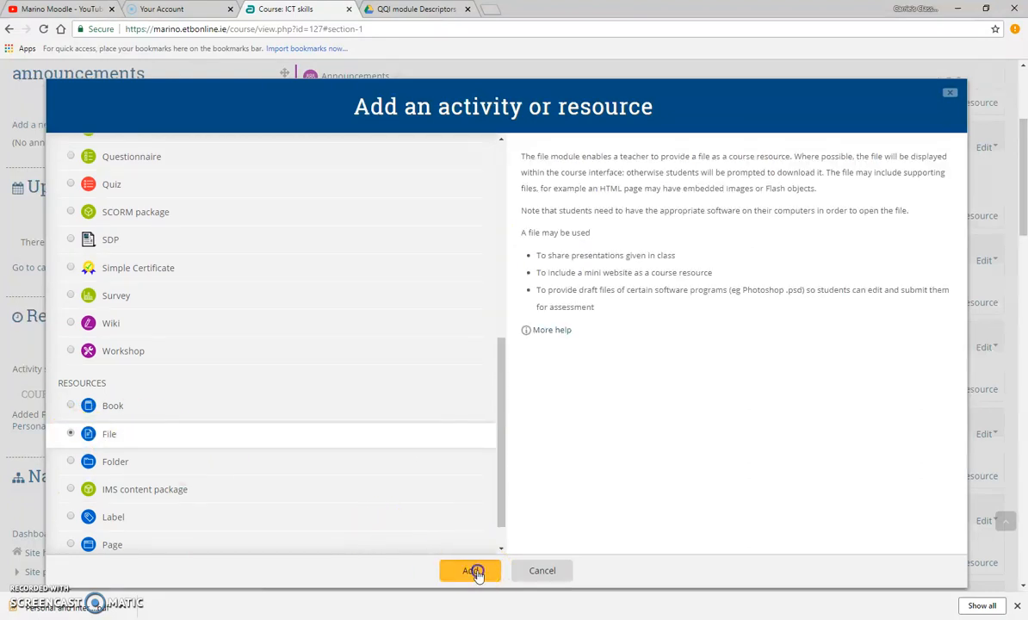
click(470, 570)
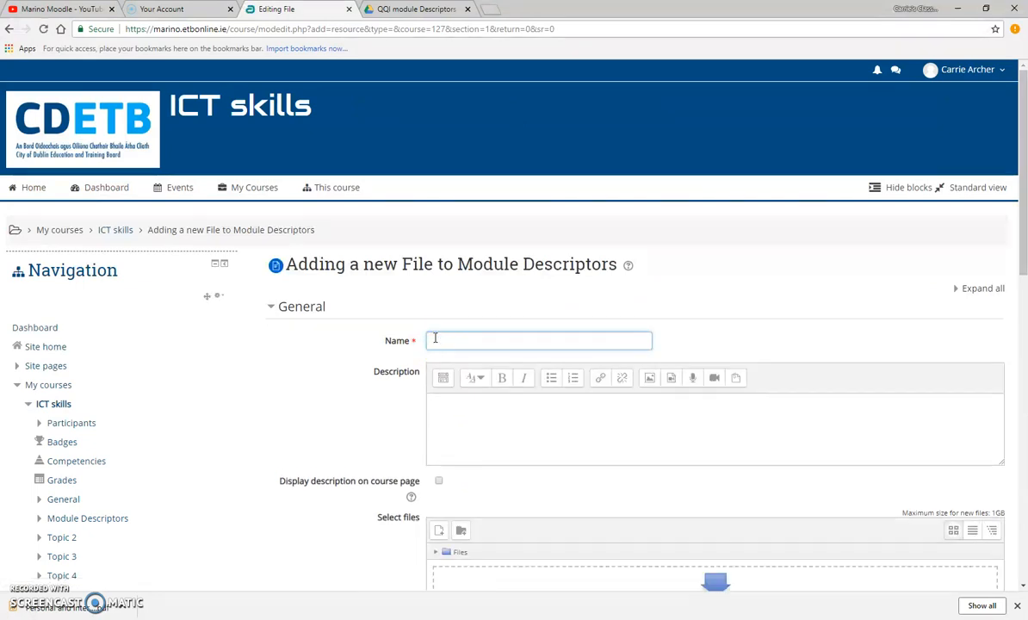
Name the second file 'Personal and Interpersonal Skills Descriptor'
text(Persoanl)
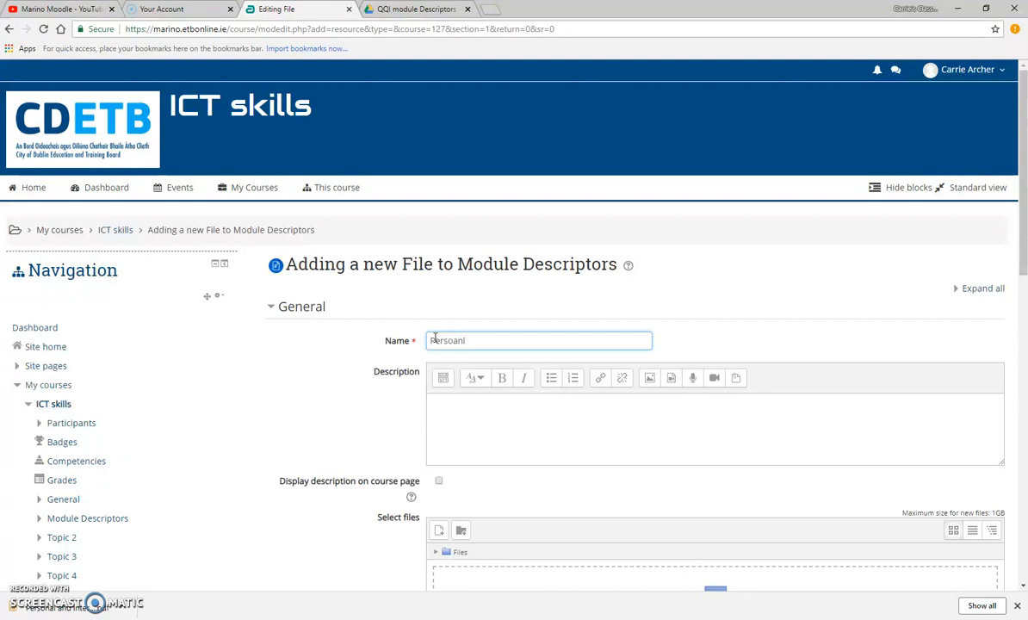
key(Backspace)
text(nal and Interpersonal S)
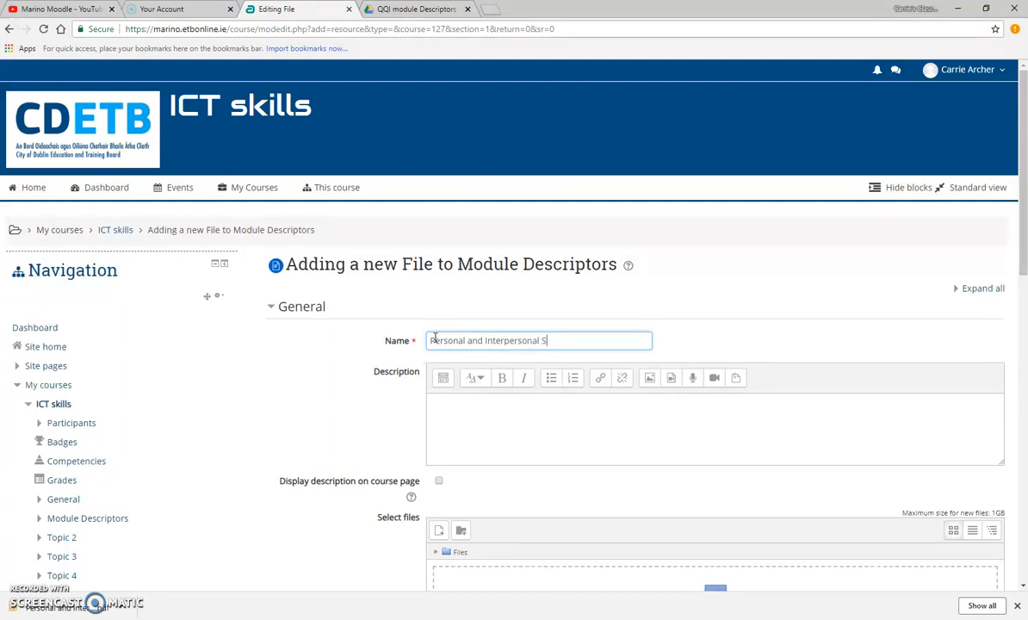
text(kills D)
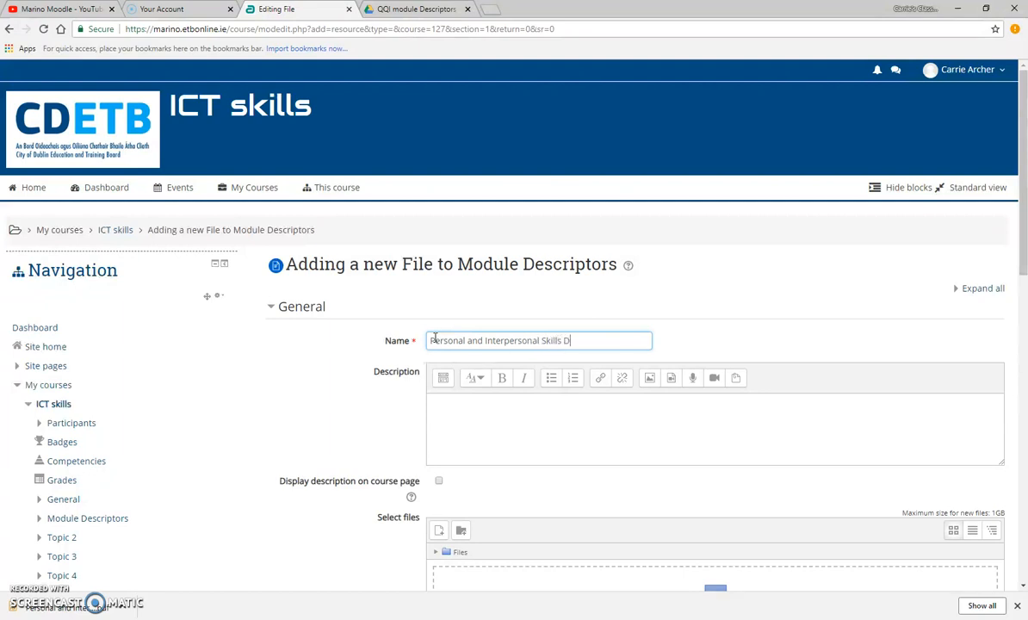
text(escript)
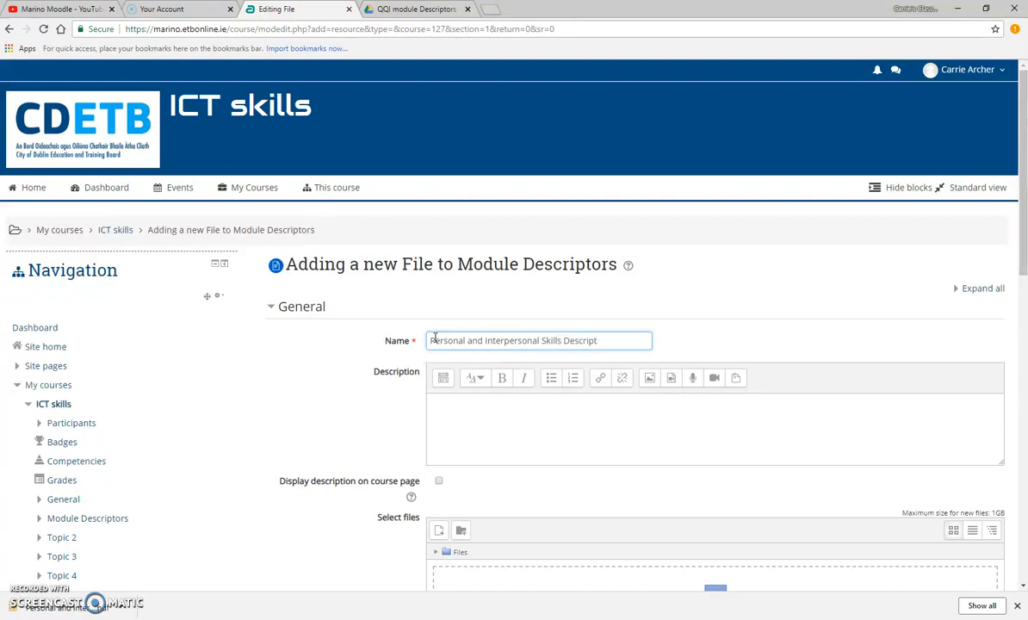
scroll(down, 3)
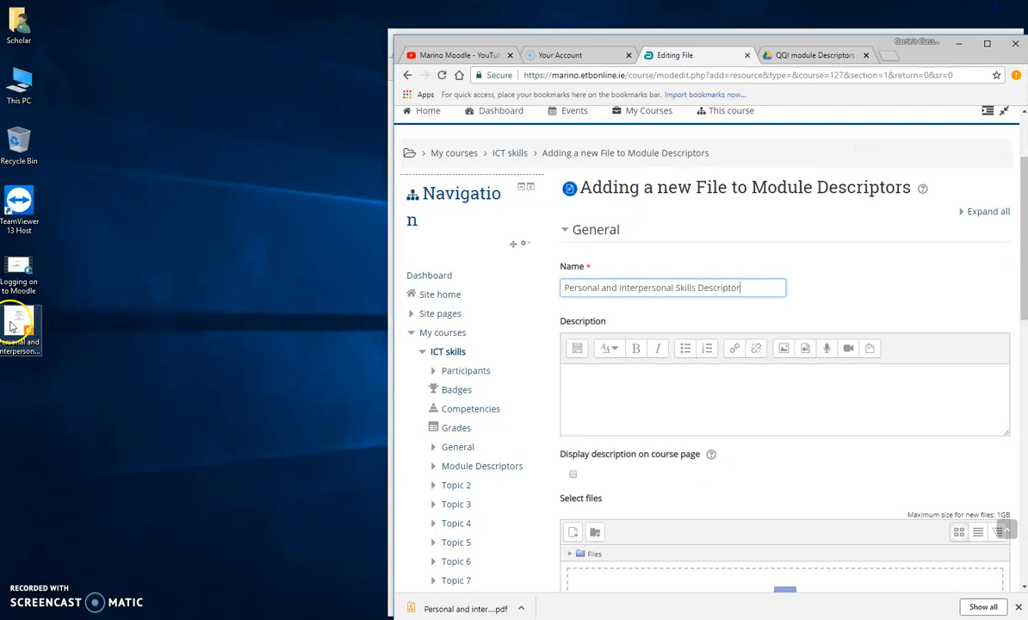
With the Personal and Interpersonal PDF attached, save the resource and return to the course
scroll(down, 3)
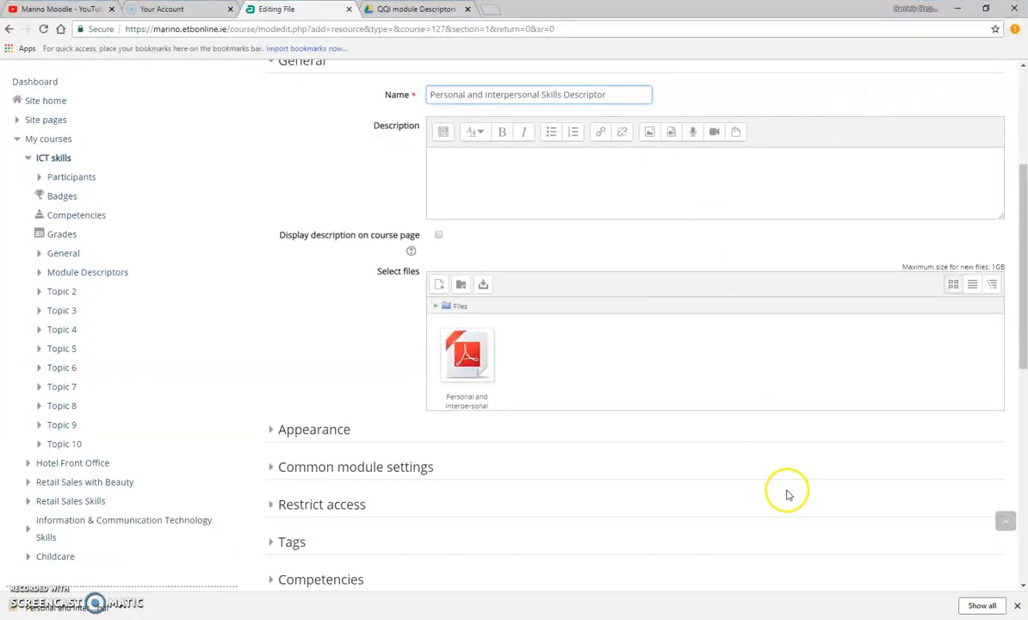
scroll(down, 3)
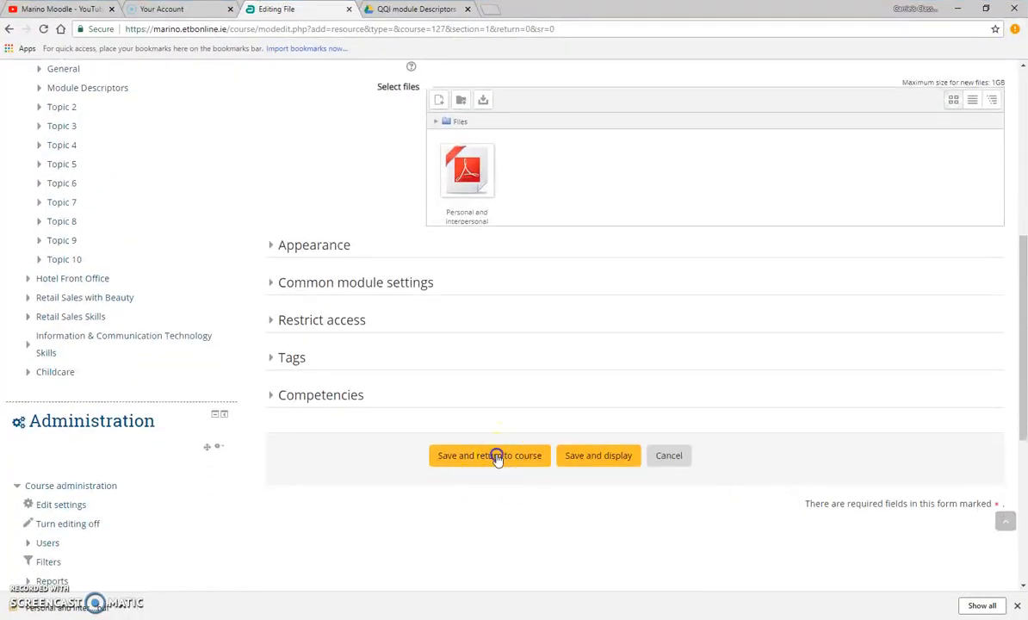
click(489, 455)
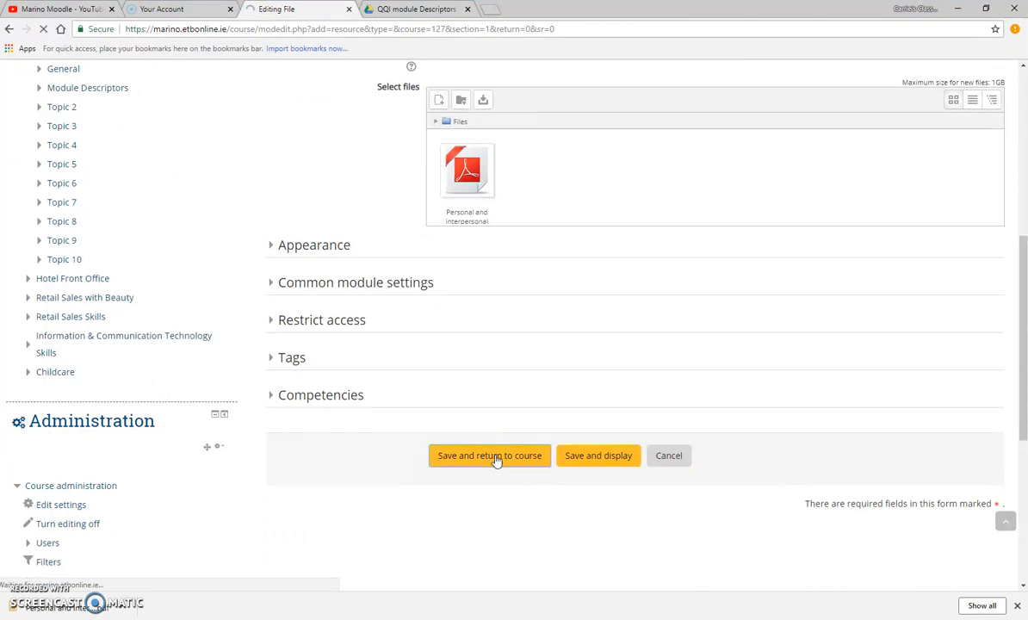
click(489, 454)
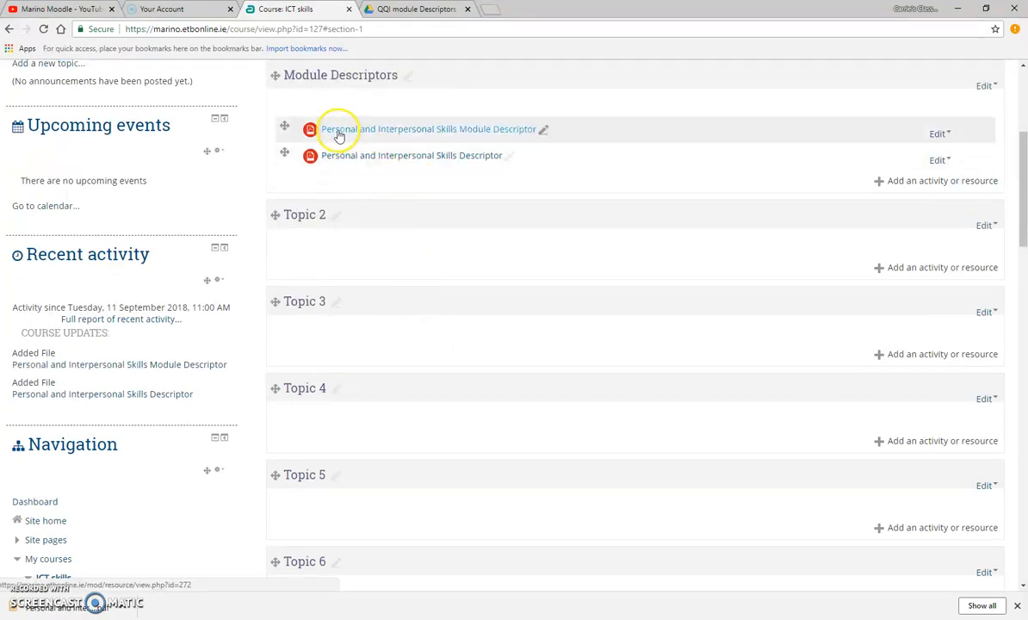
mouse_move(510, 140)
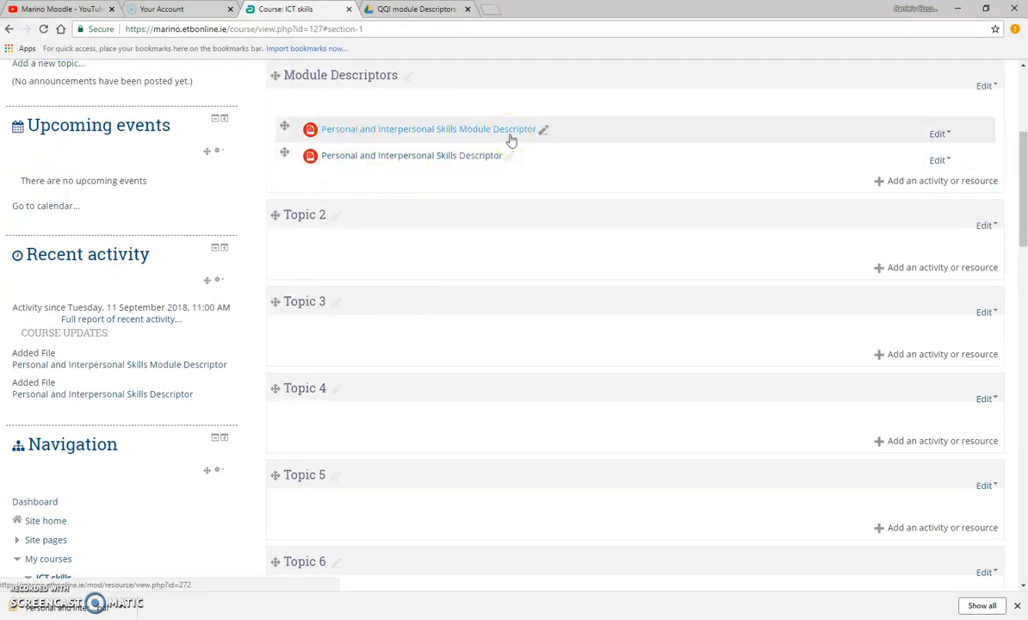
Delete the first module descriptor file via its Edit menu, confirming the deletion
scroll(up, 3)
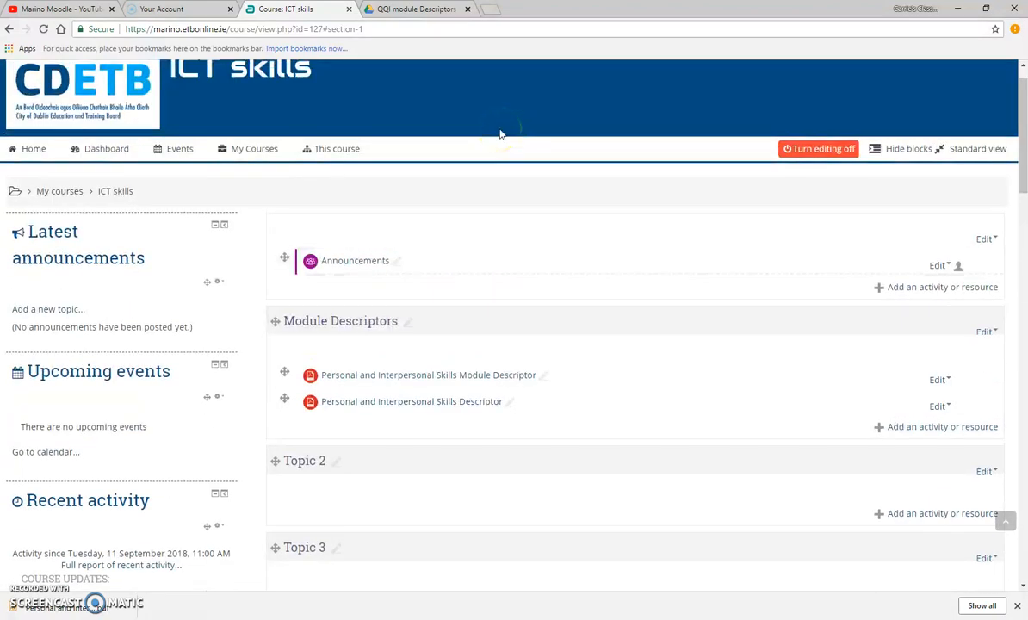
scroll(down, 3)
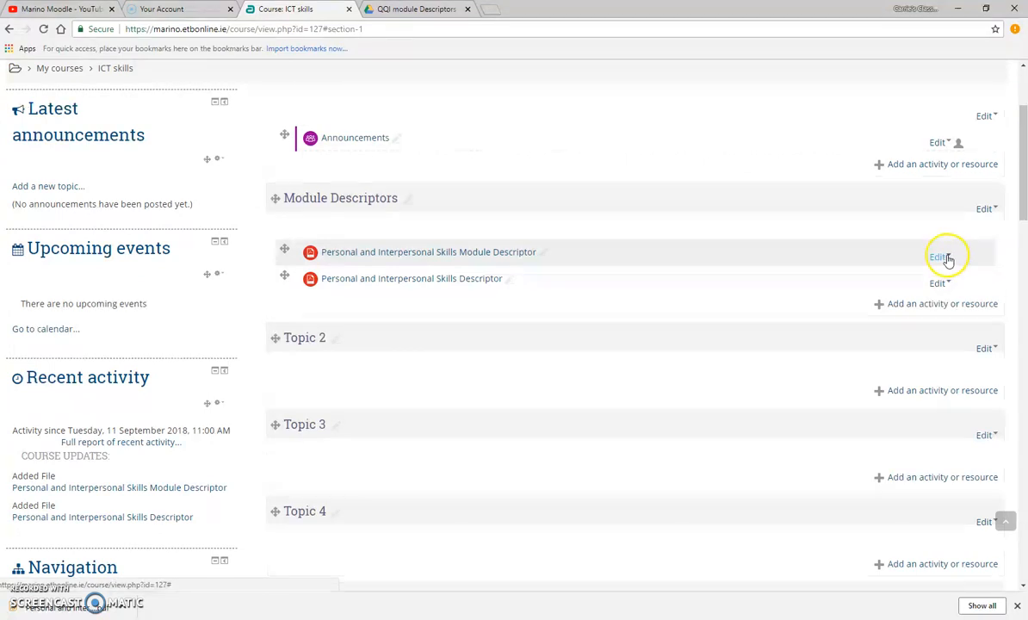
click(937, 257)
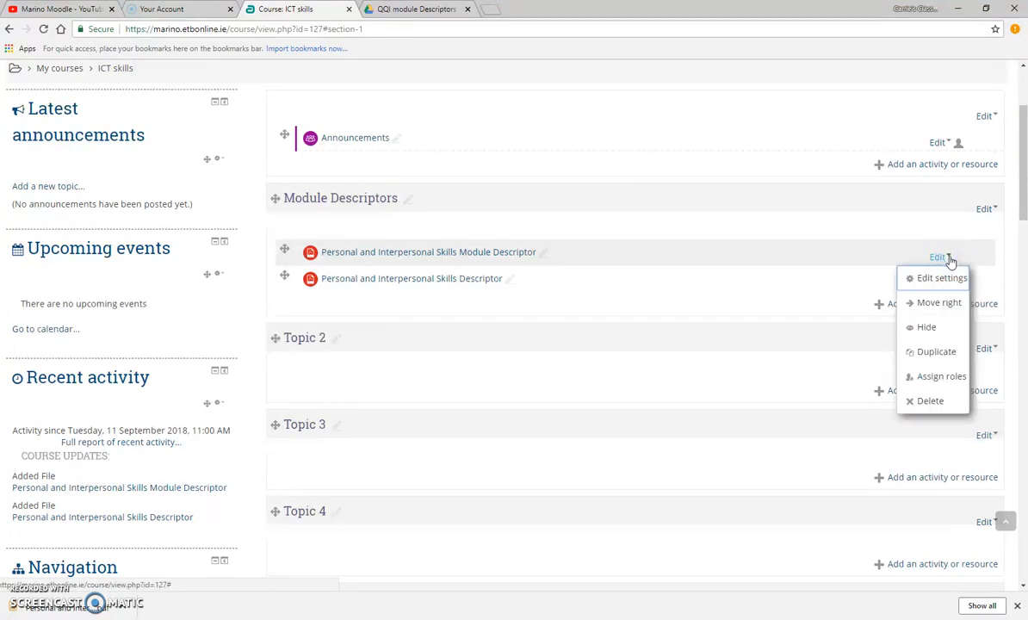
click(930, 399)
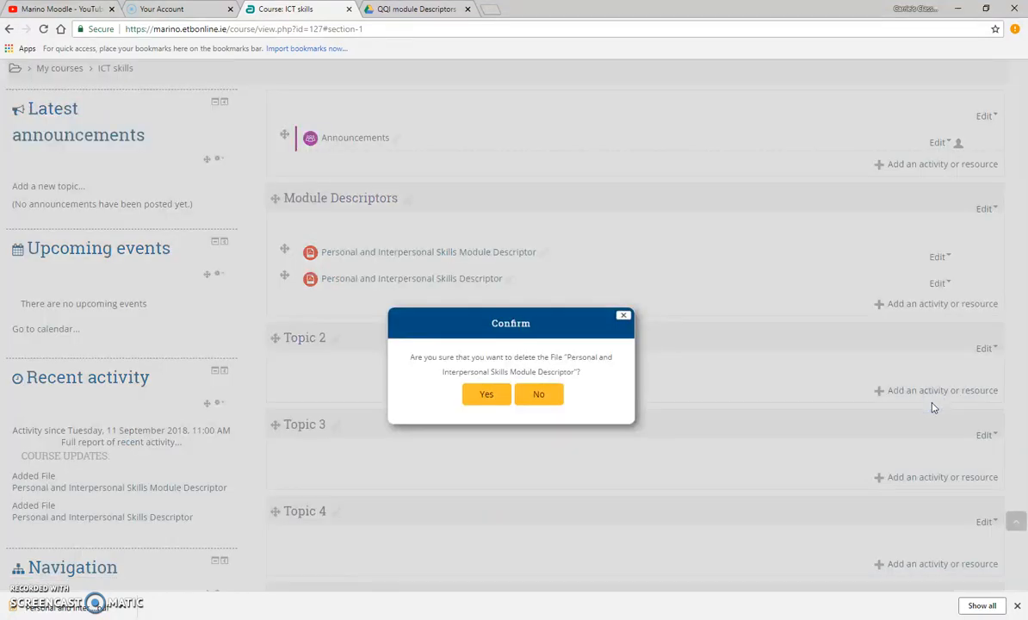
click(485, 393)
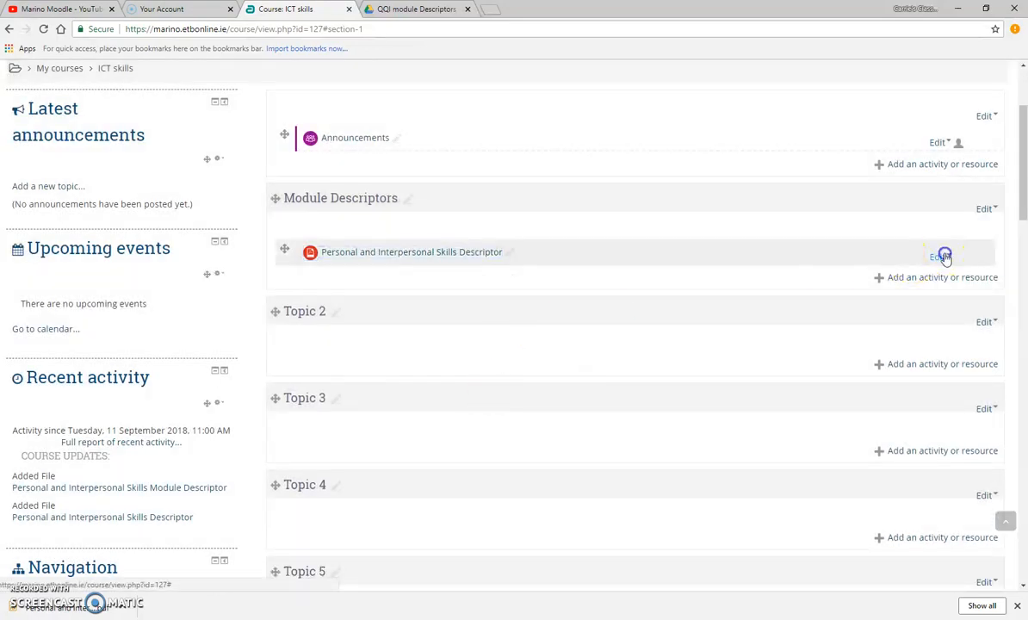
Delete the Personal and Interpersonal Skills Descriptor file, leaving the topic empty
click(940, 255)
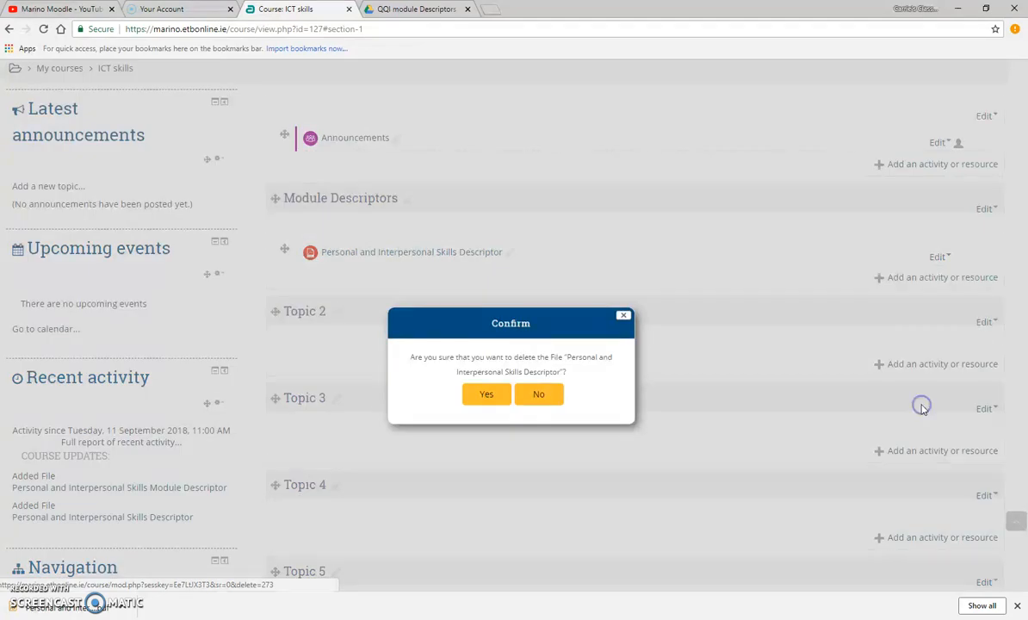
click(486, 393)
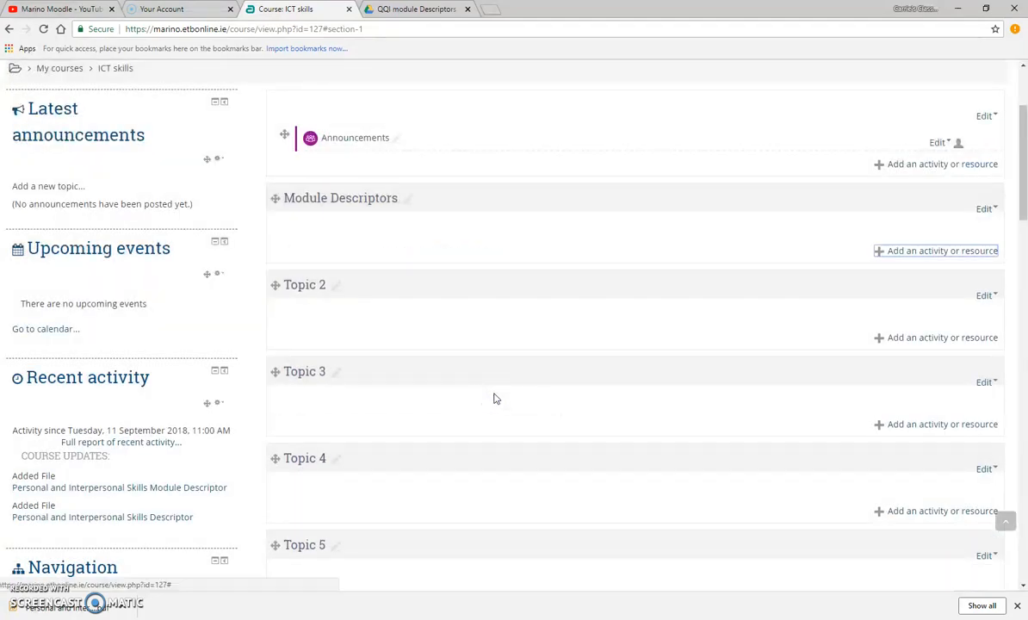